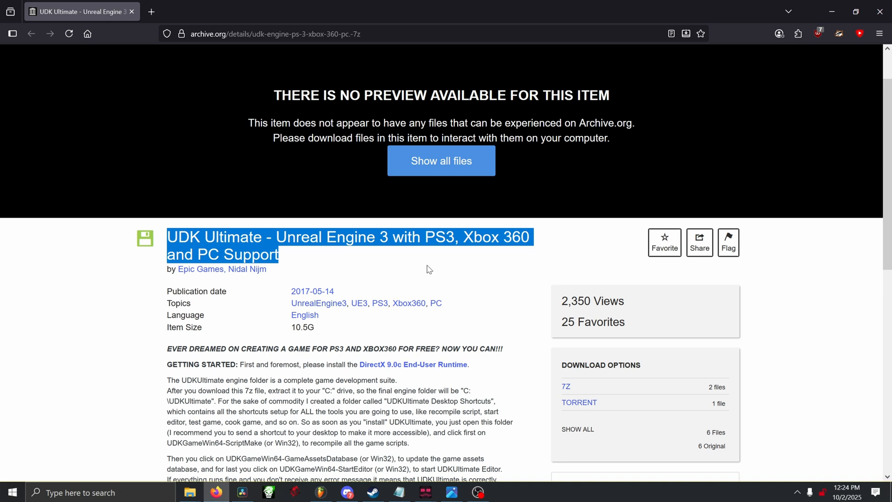
- Scroll the archive.org UDK Ultimate page down to the DirectX 9.0c getting-started notes
scroll(down, 3)
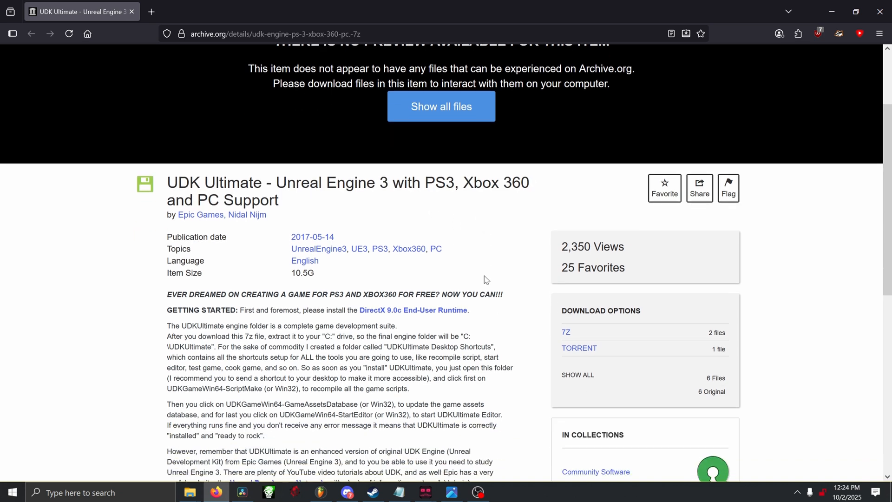
scroll(down, 3)
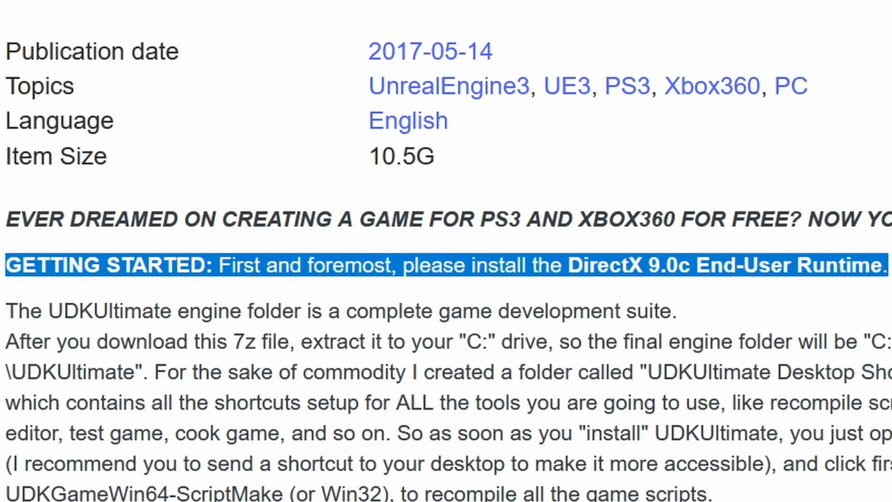
mouse_move(834, 286)
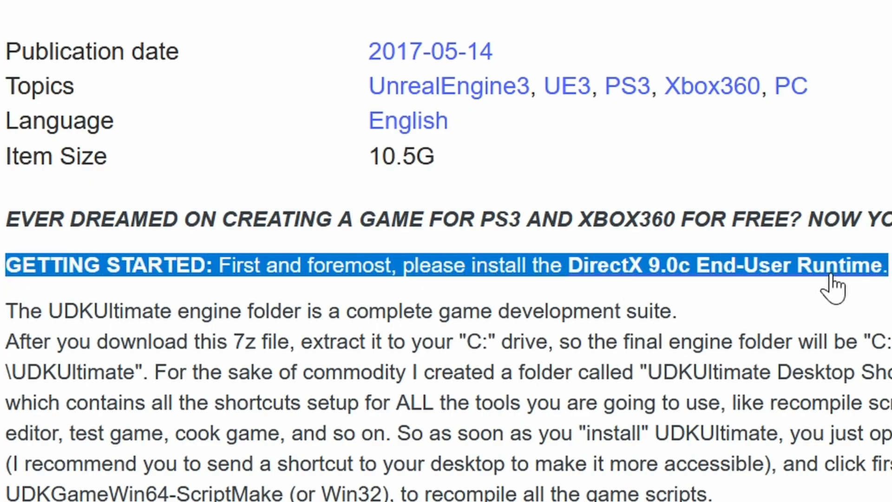
mouse_move(221, 249)
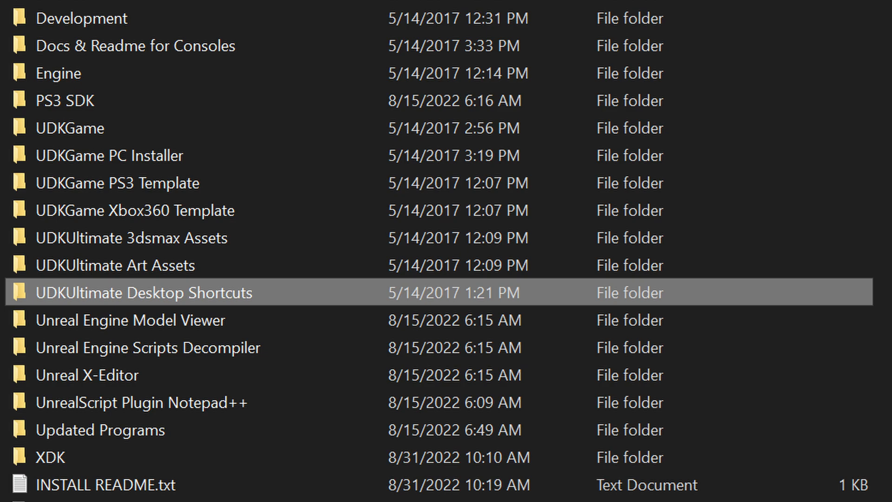
- Open the Desktop Shortcuts folder, run UDKGameWin64-ScriptMake and start the GameAssetsDatabase tool
double_click(146, 293)
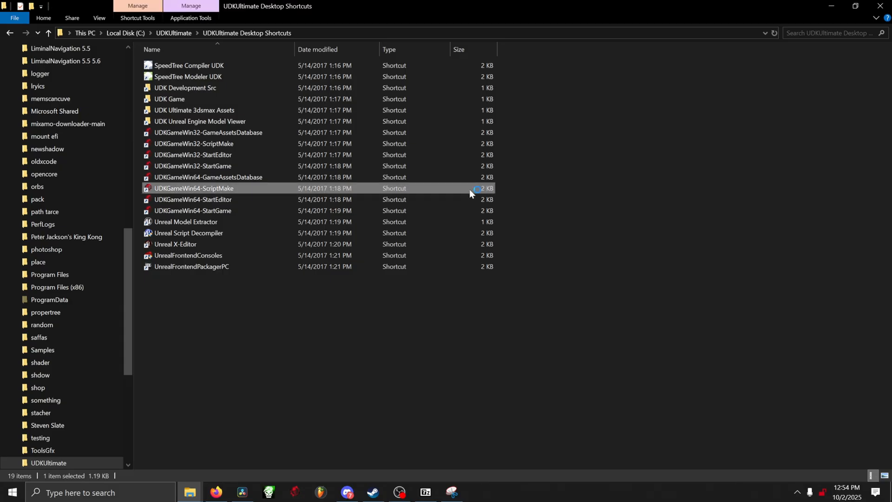
double_click(194, 188)
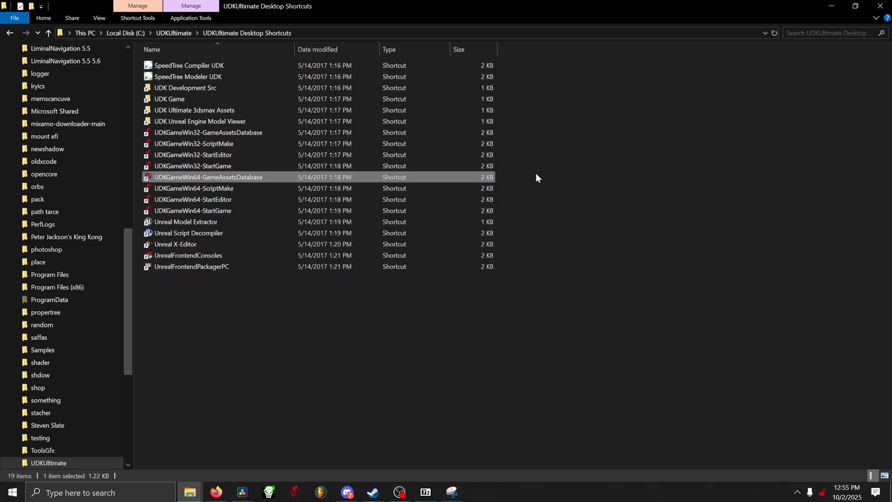
double_click(207, 177)
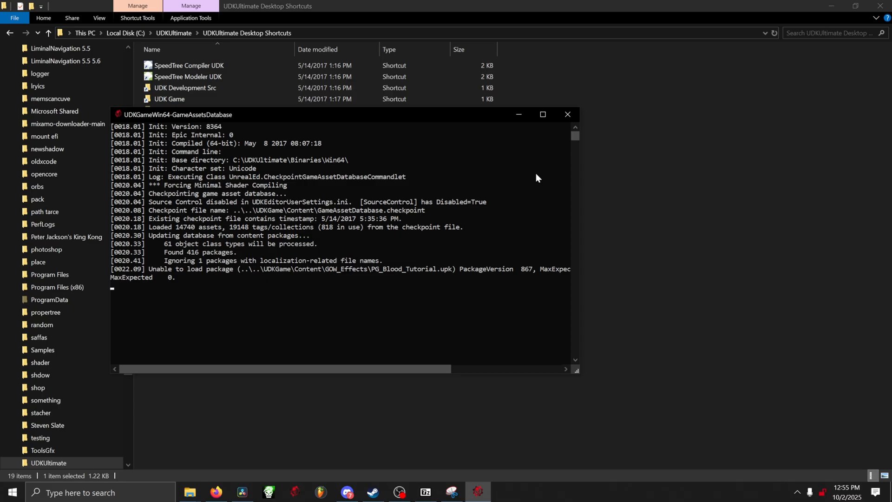
- Launch the 64-bit editor with StartEditor and answer the asset database maintenance prompt
click(567, 115)
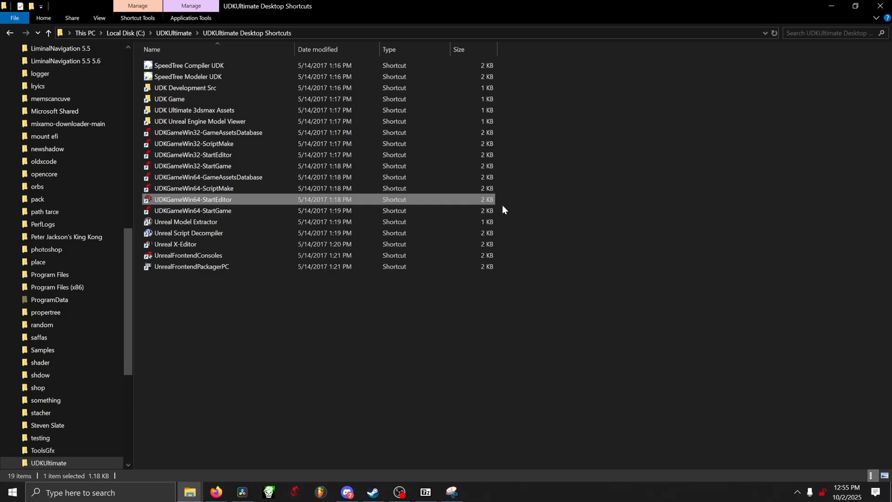
double_click(192, 199)
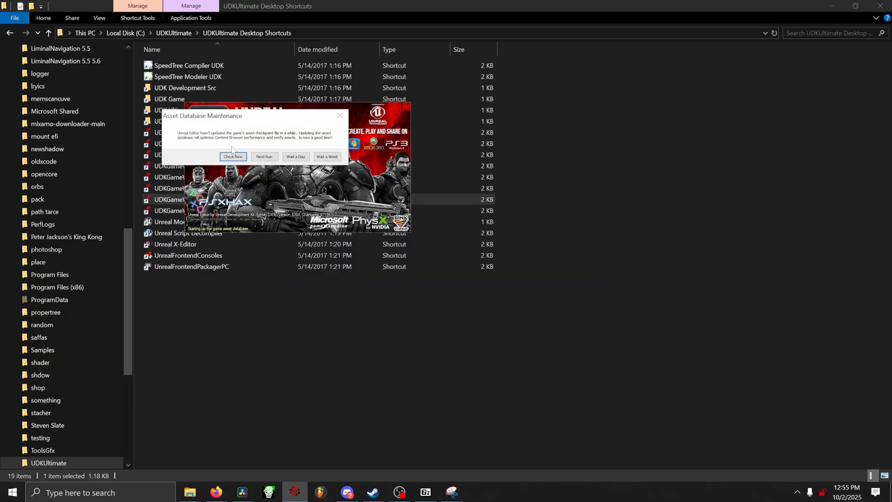
click(232, 157)
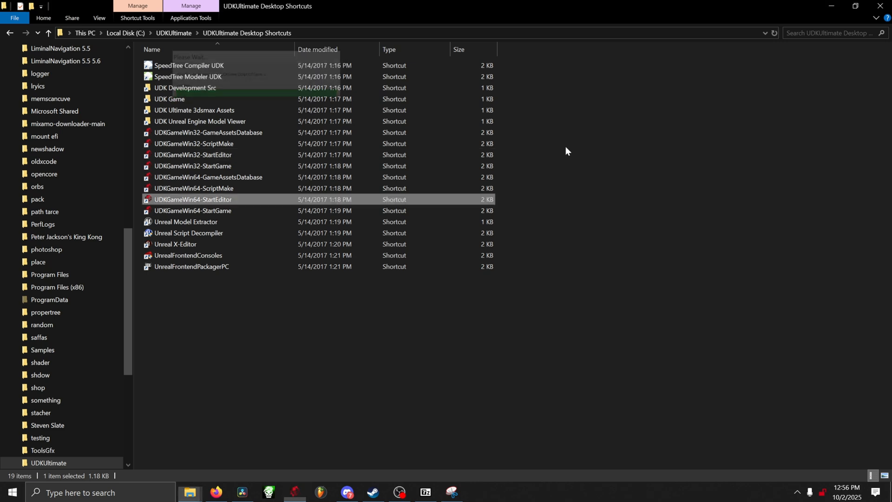
- Create a new untitled level from the blank map template
double_click(192, 199)
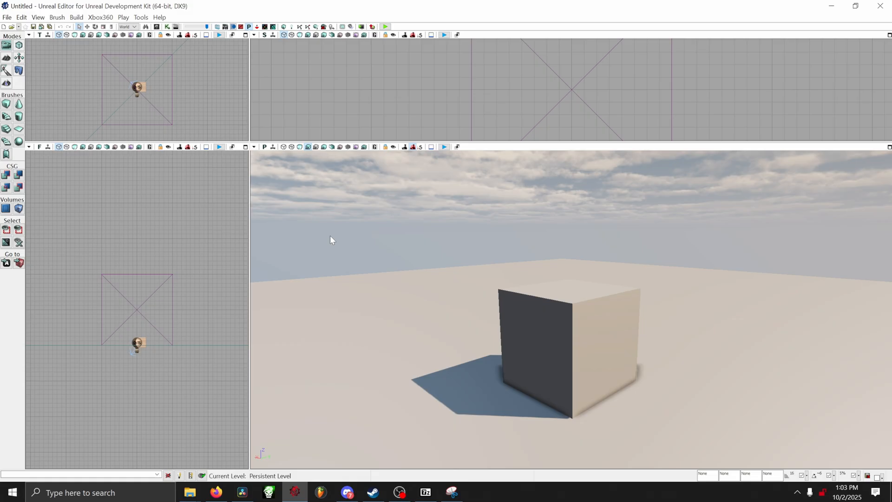
mouse_move(358, 251)
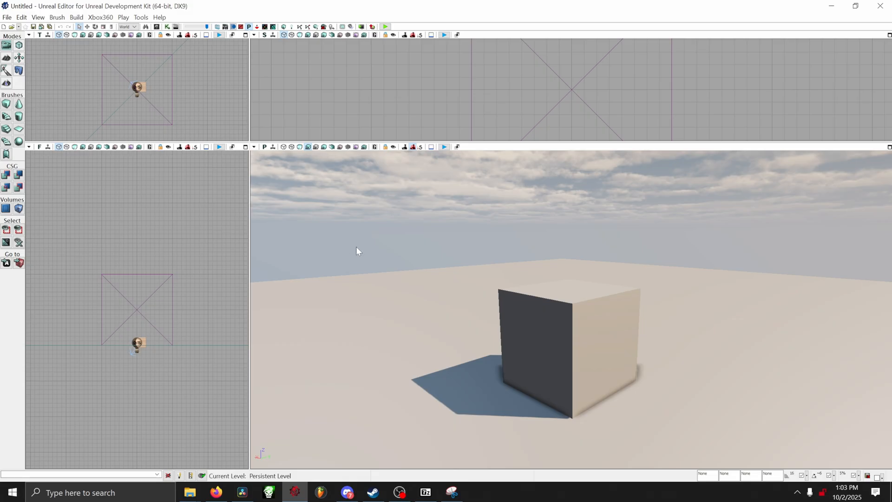
mouse_move(396, 283)
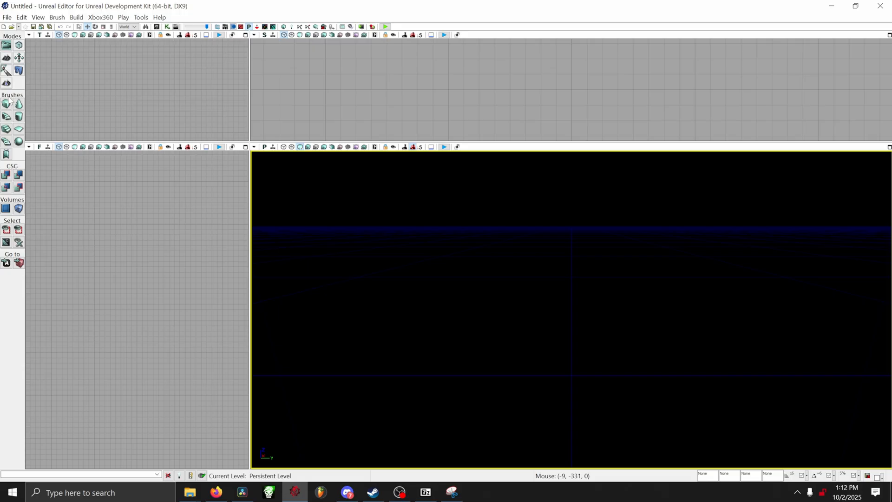
mouse_move(6, 114)
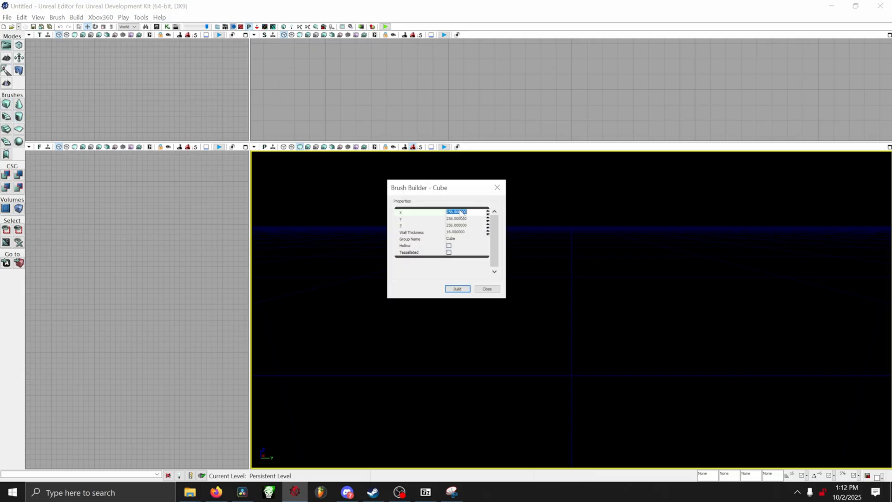
- Build a cube brush with X set to 1024 and CSG Add it as a floor slab
text(1024)
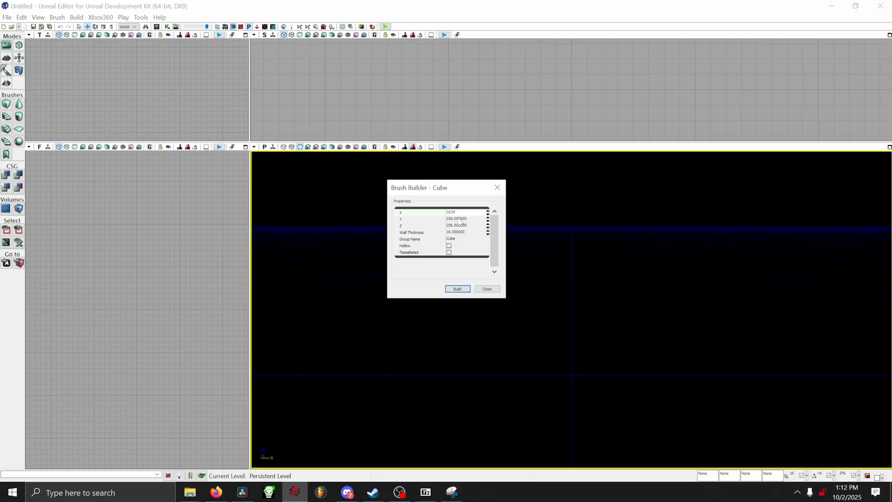
click(467, 219)
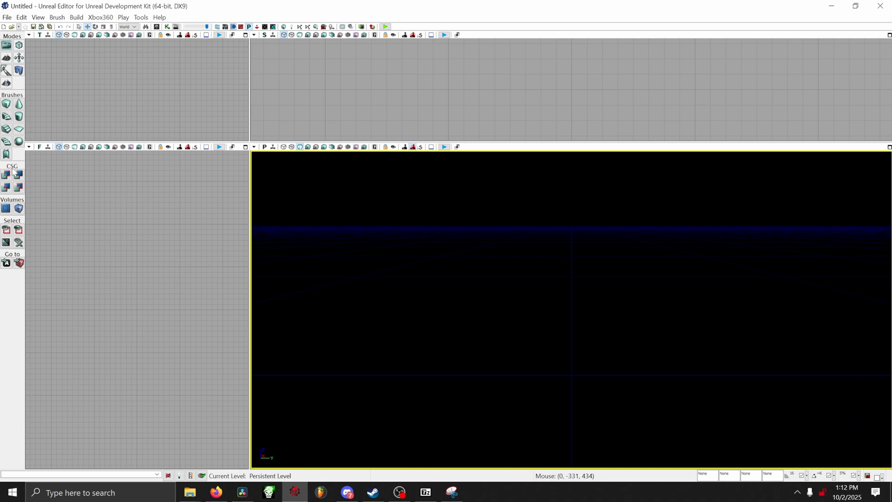
click(6, 175)
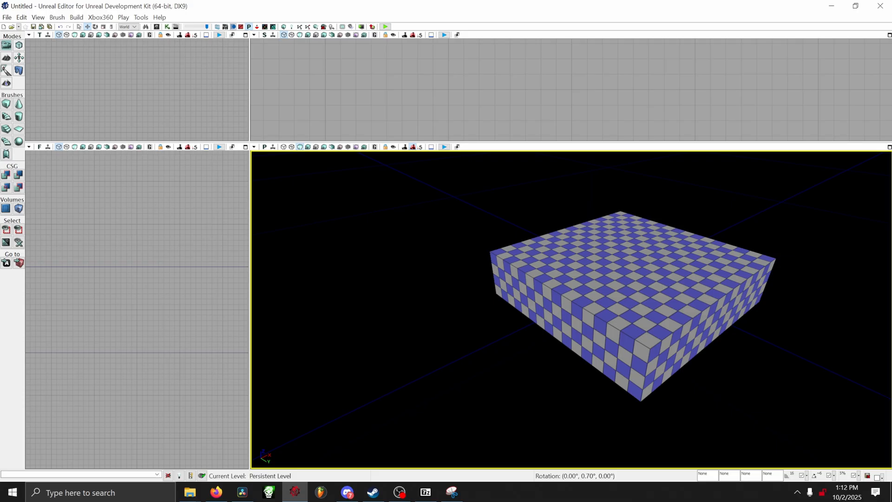
- Place a PlayerStart and a light actor on the checkered floor
right_click(545, 268)
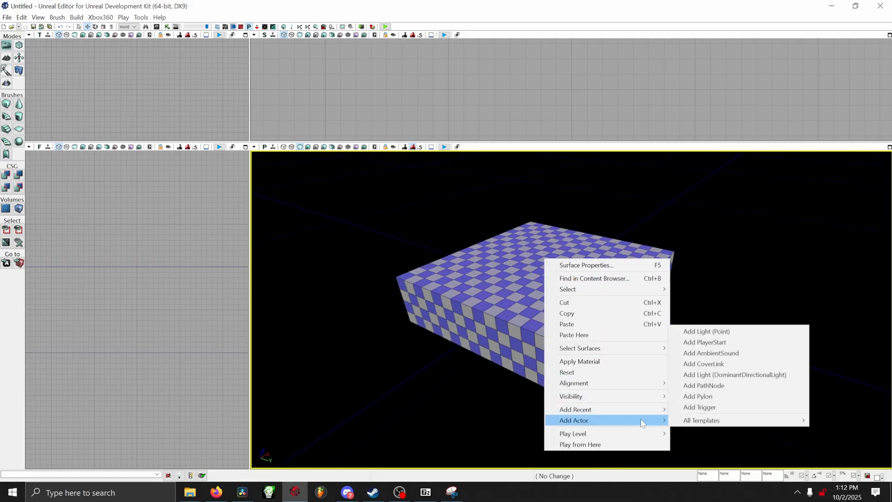
mouse_move(704, 342)
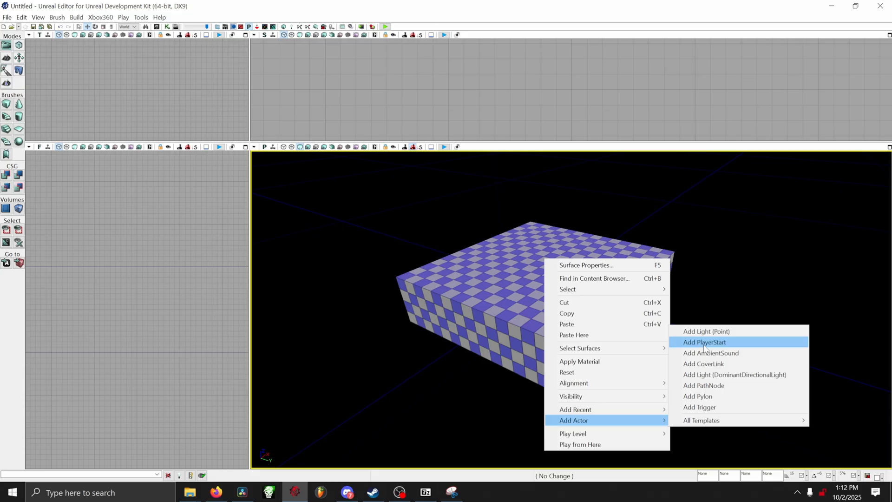
click(704, 342)
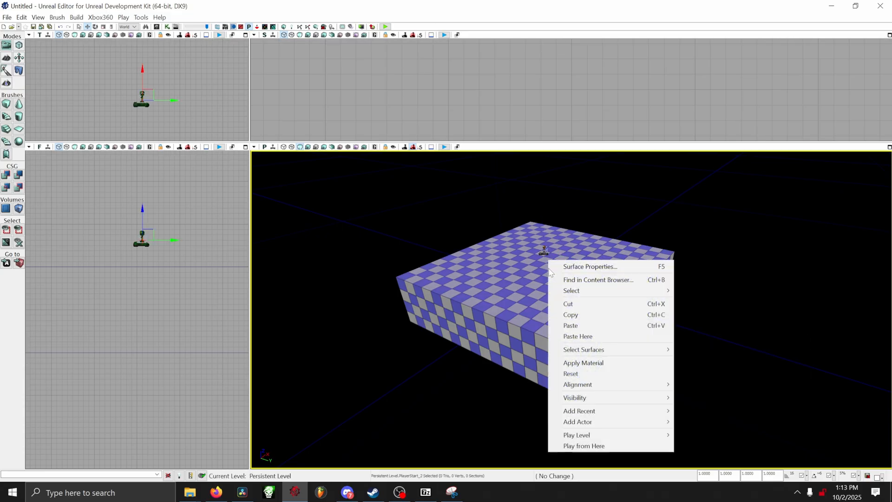
click(577, 422)
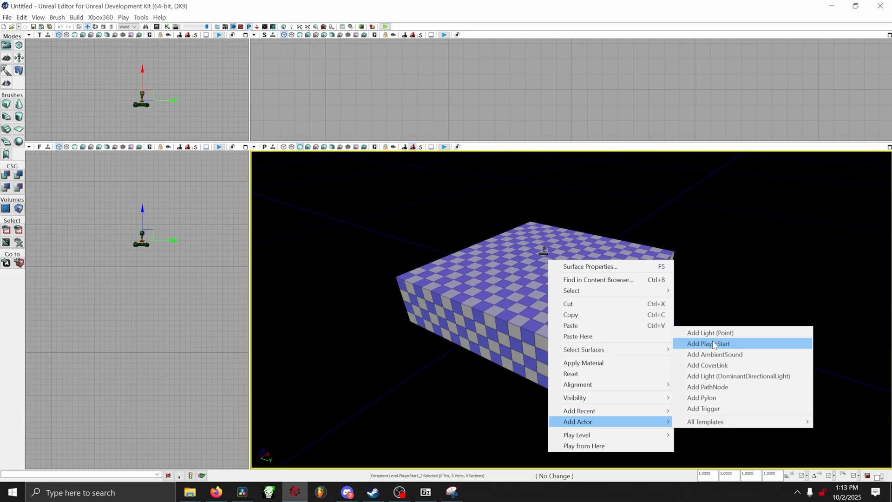
click(709, 332)
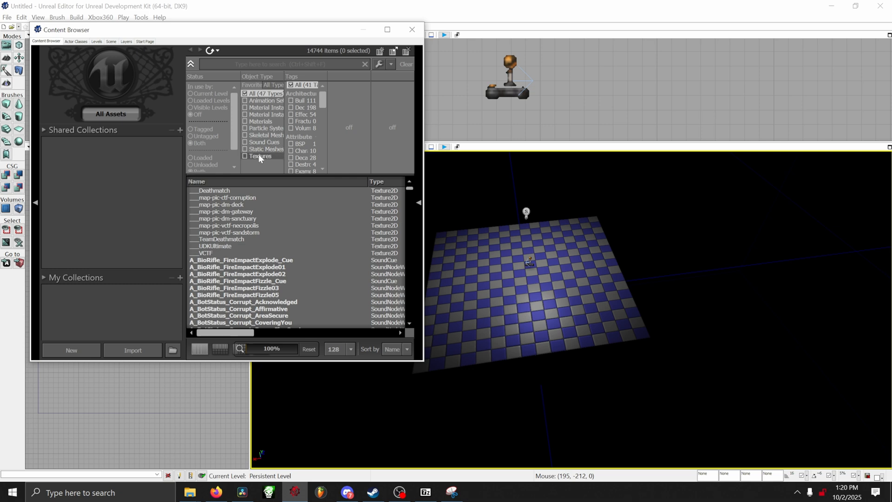
- Add the prison corpse static mesh to the level and make the PointLight red
click(245, 150)
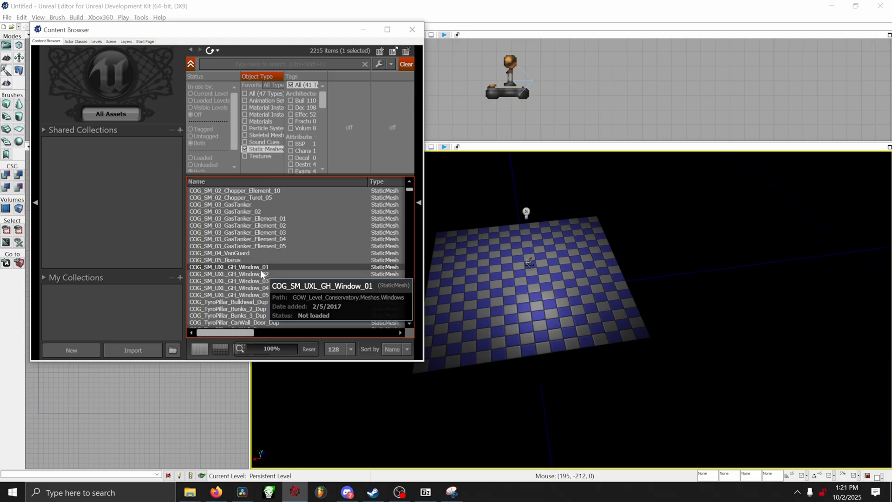
scroll(down, 3)
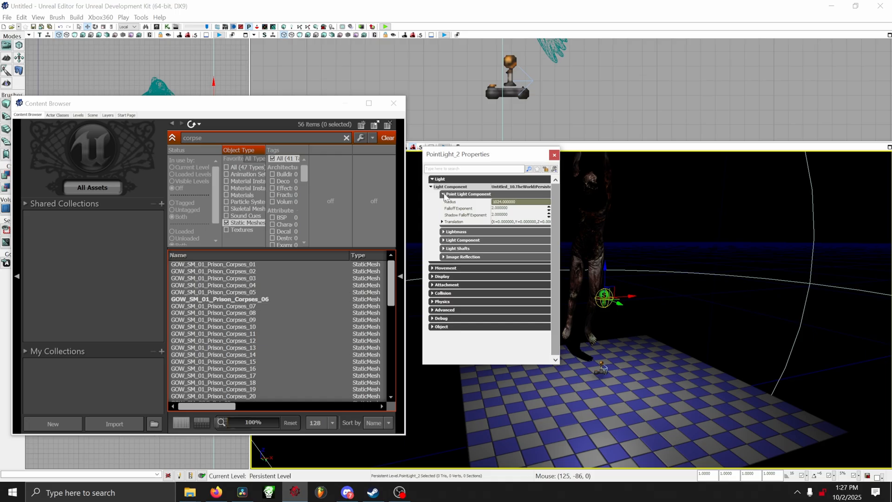
click(519, 235)
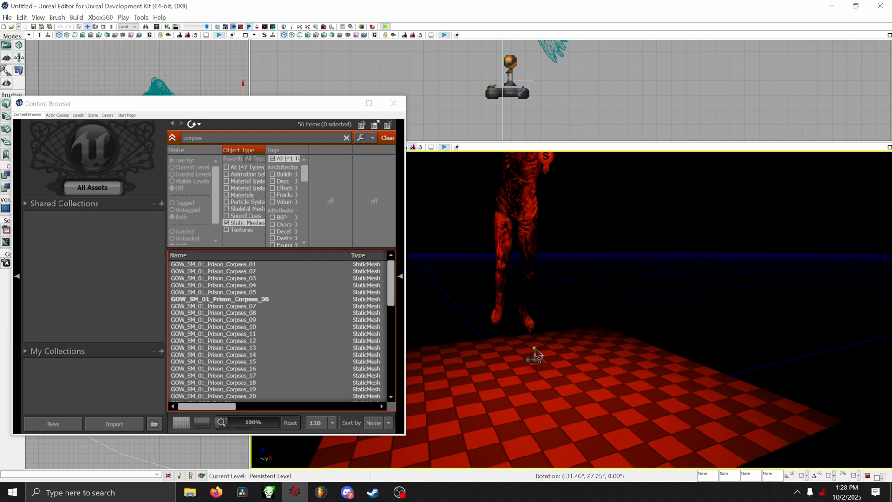
click(241, 195)
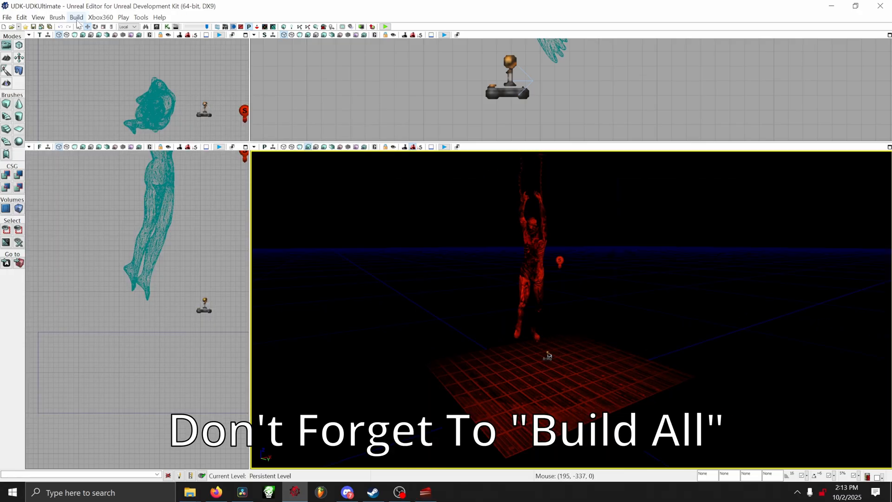
- Run Build All on the level and close the one-warning Map Check window
click(76, 17)
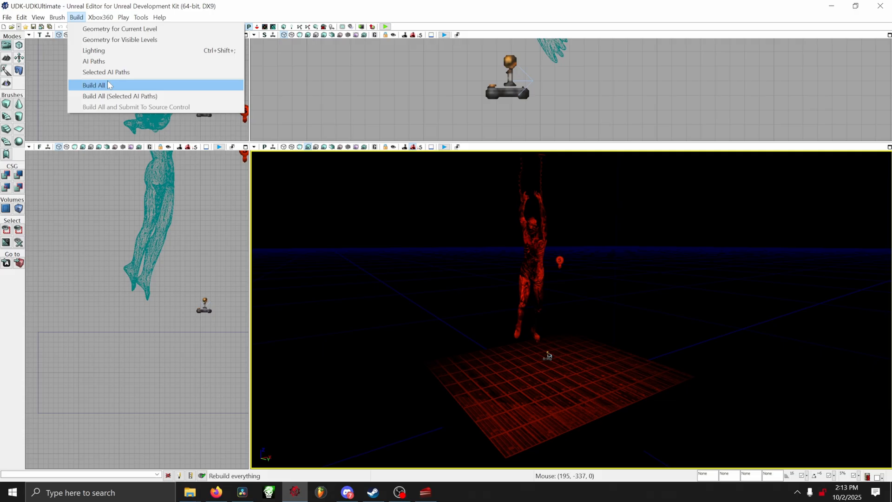
mouse_move(127, 89)
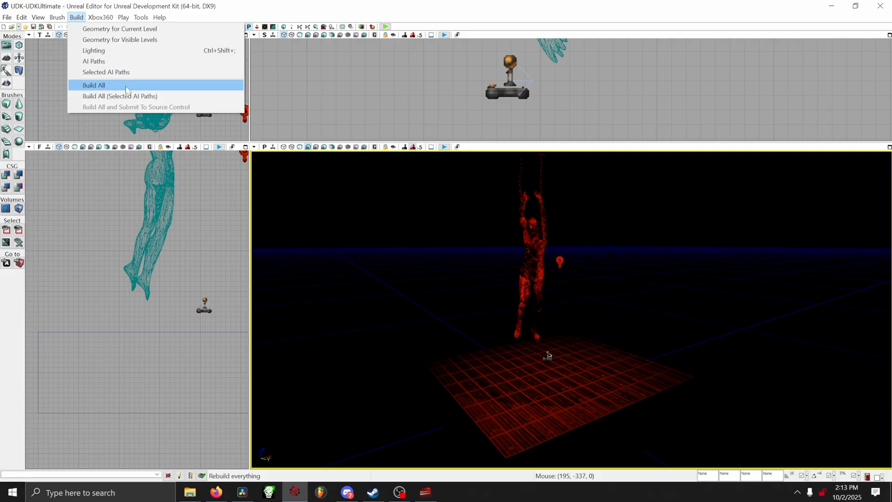
click(93, 85)
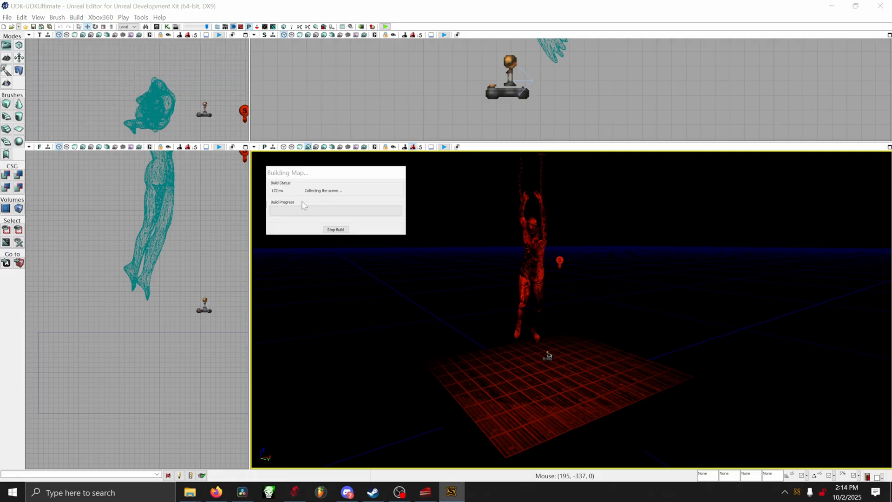
mouse_move(423, 232)
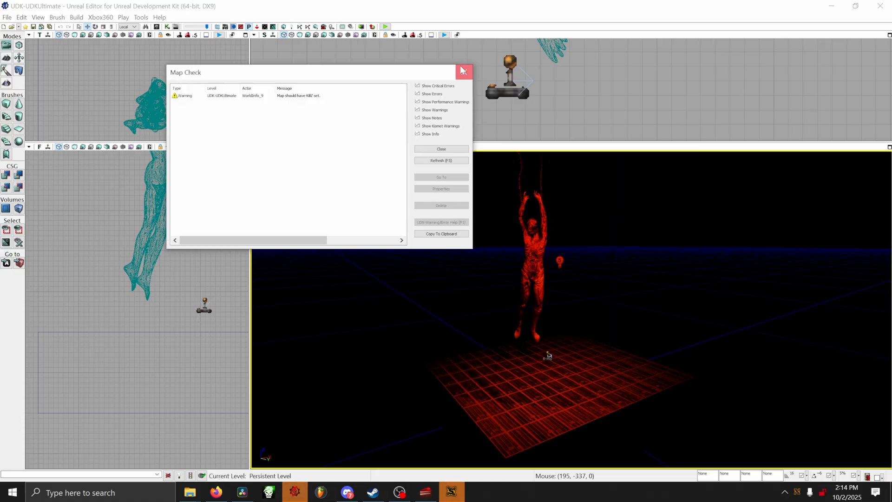
click(463, 72)
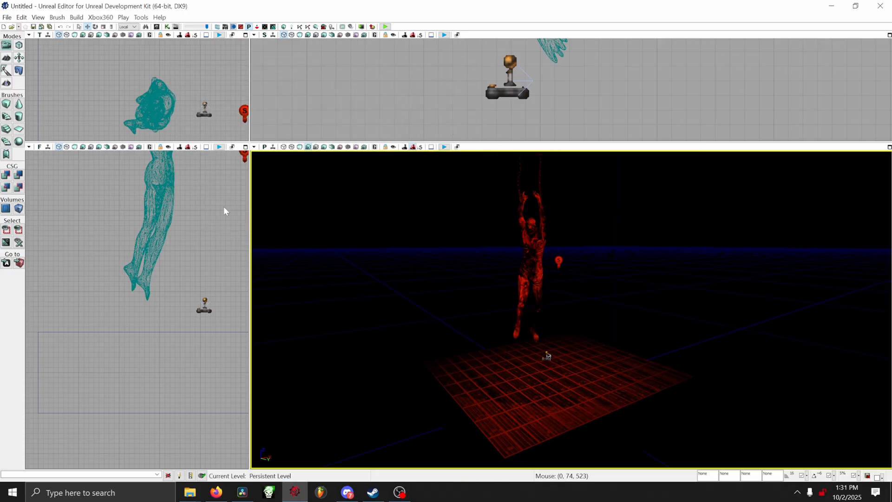
mouse_move(66, 85)
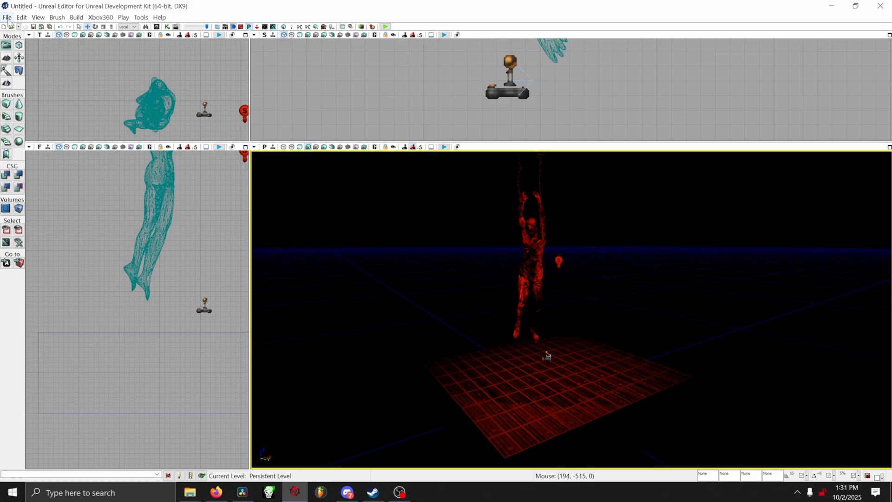
- Save As over UDK-UDKUltimate.udk in the Maps folder
click(7, 17)
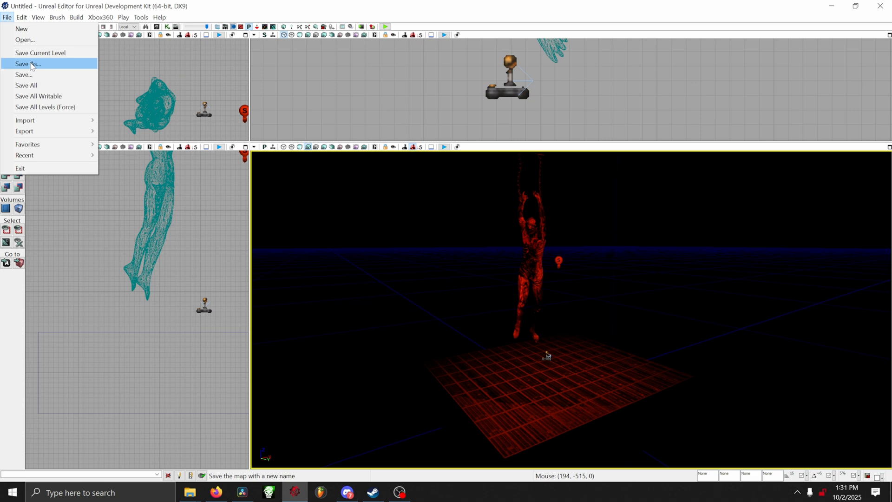
click(27, 63)
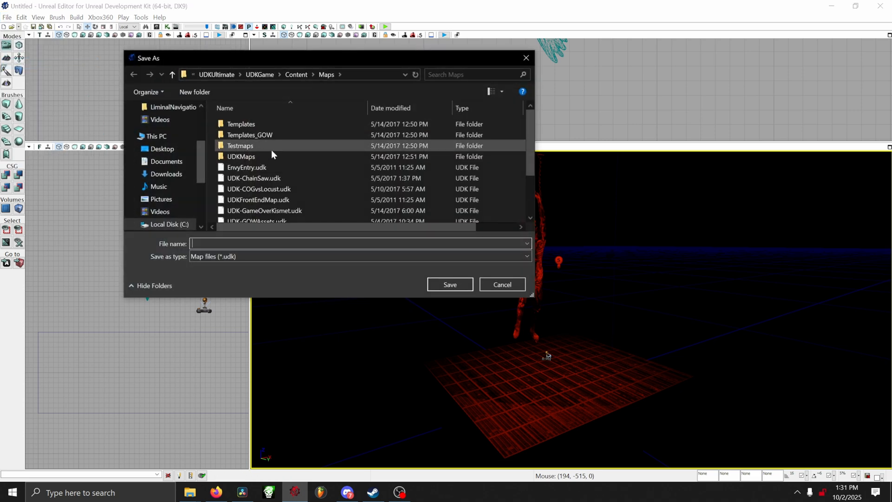
scroll(down, 3)
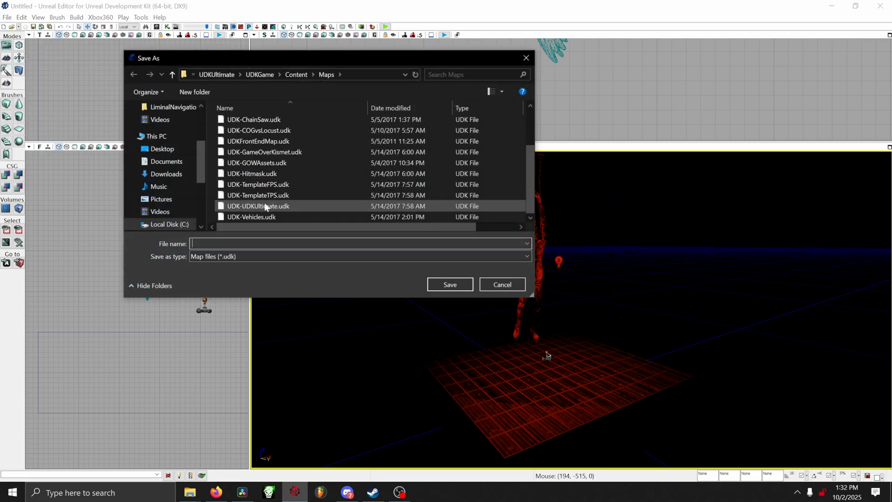
mouse_move(279, 210)
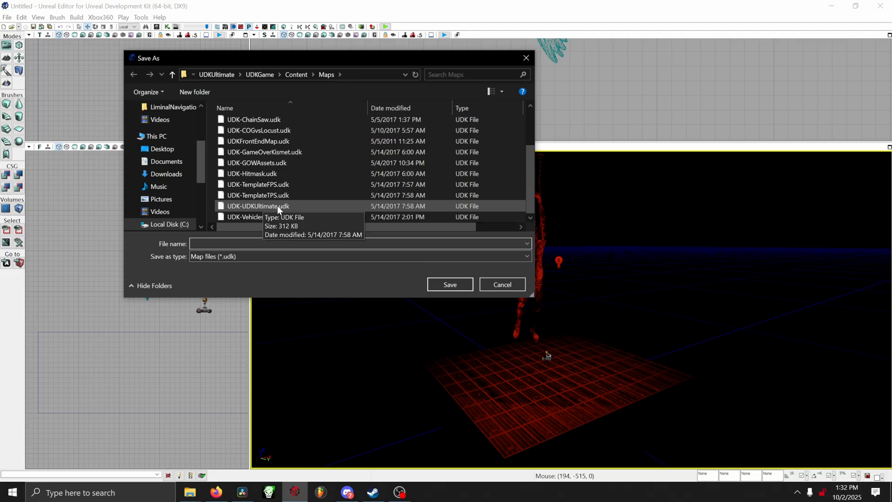
click(258, 206)
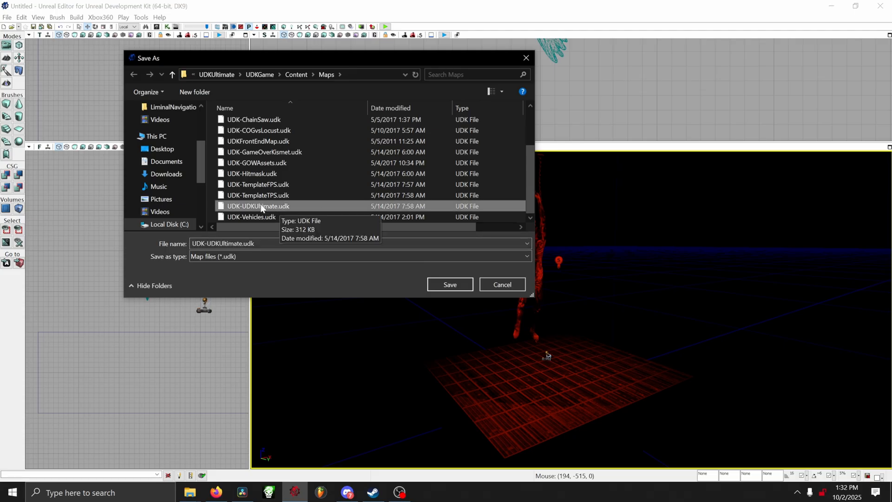
mouse_move(398, 279)
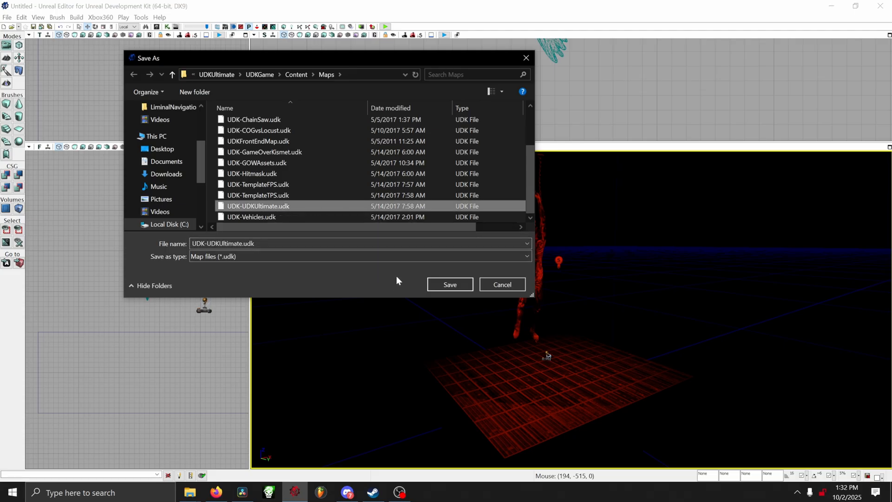
mouse_move(449, 284)
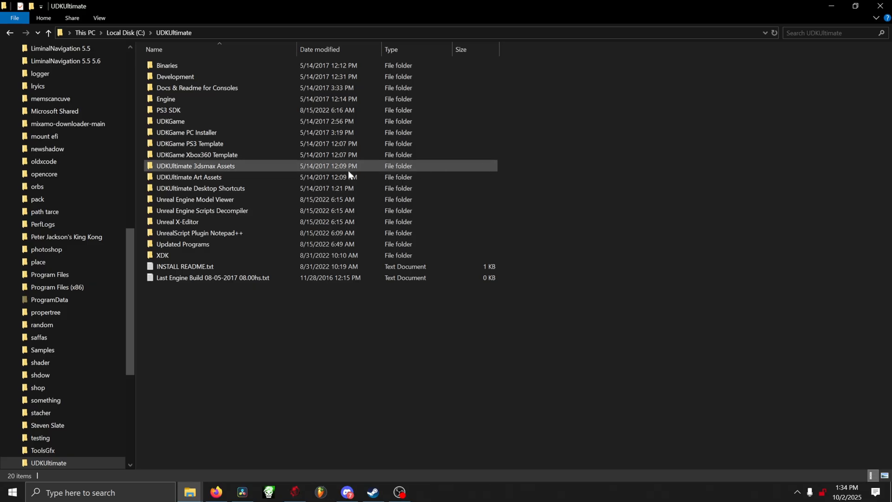
- Open UDKUltimate Desktop Shortcuts from the UDKUltimate install folder
click(200, 187)
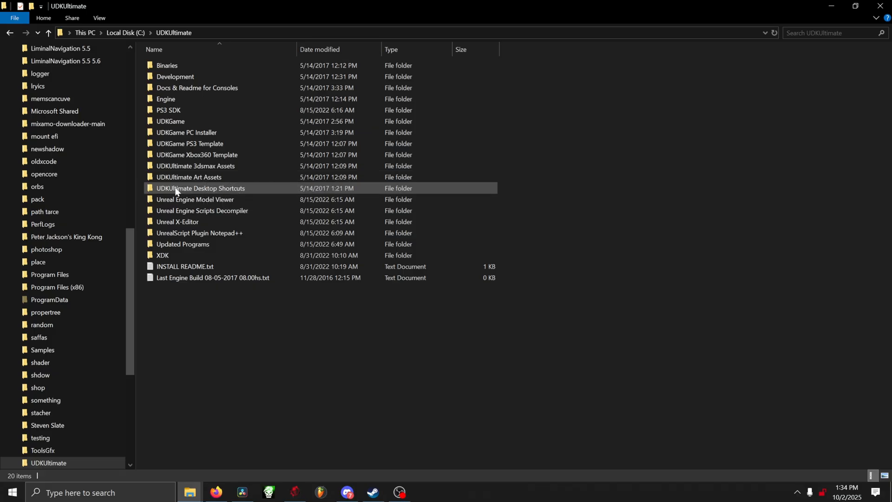
click(200, 187)
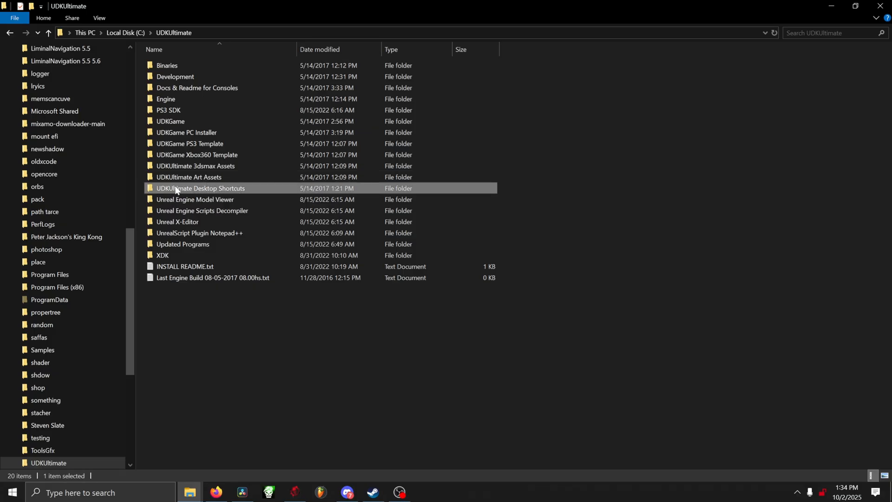
double_click(201, 188)
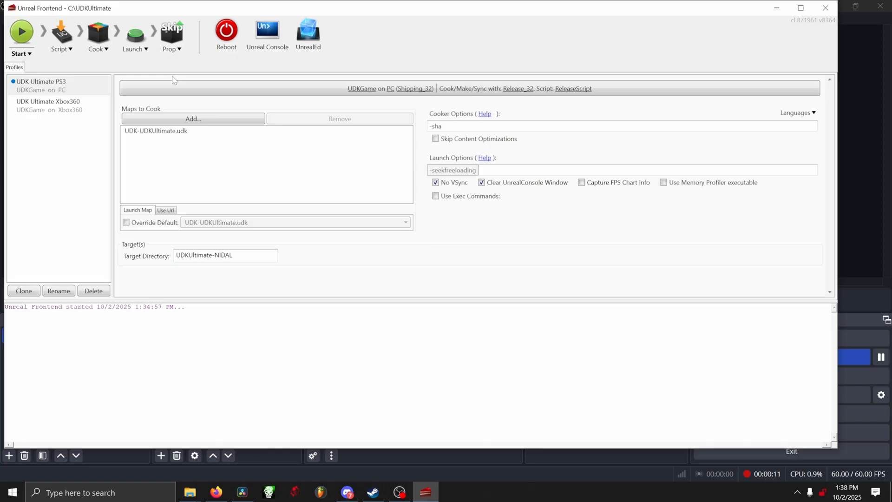
mouse_move(51, 109)
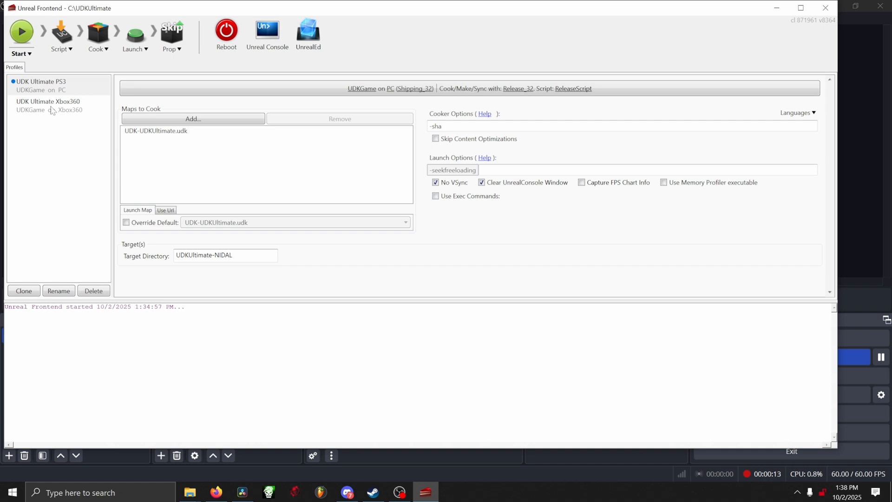
- Activate the UDK Ultimate Xbox360 profile and uncheck its console in Target(s)
click(48, 105)
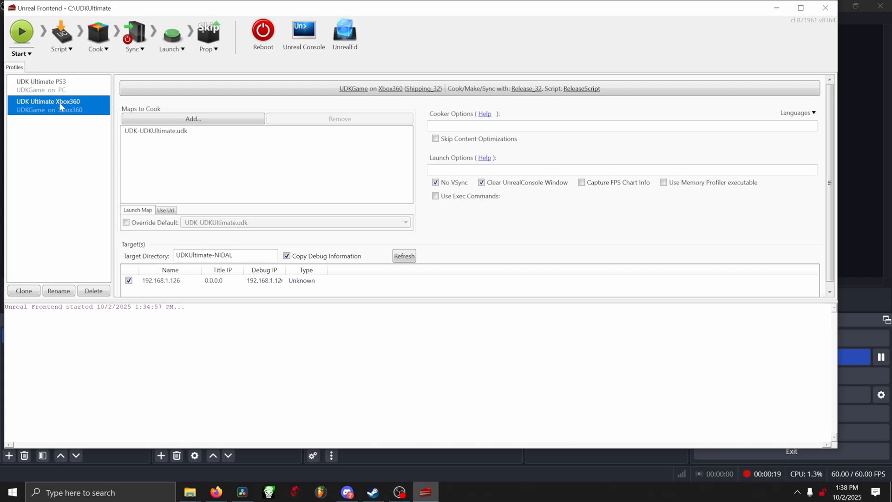
mouse_move(21, 32)
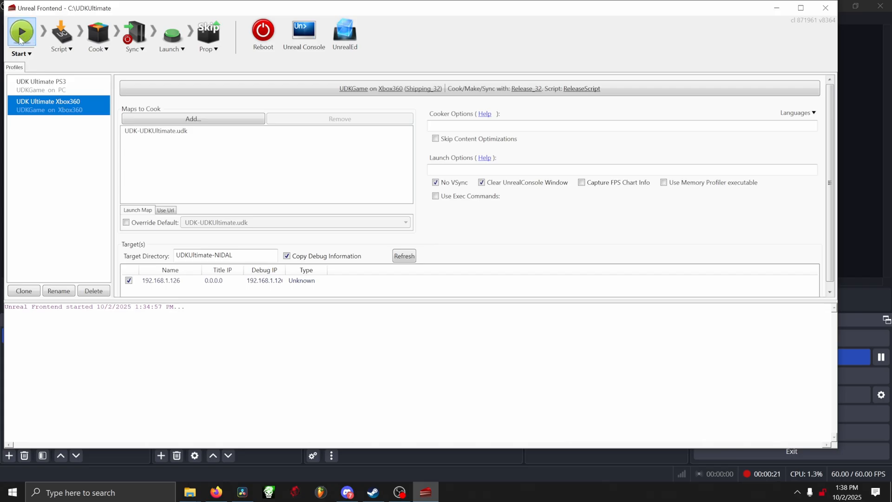
click(30, 53)
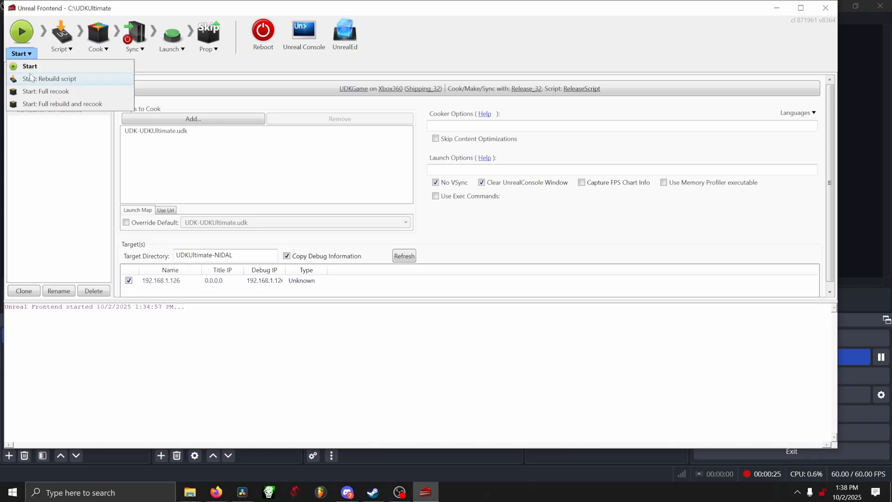
mouse_move(63, 103)
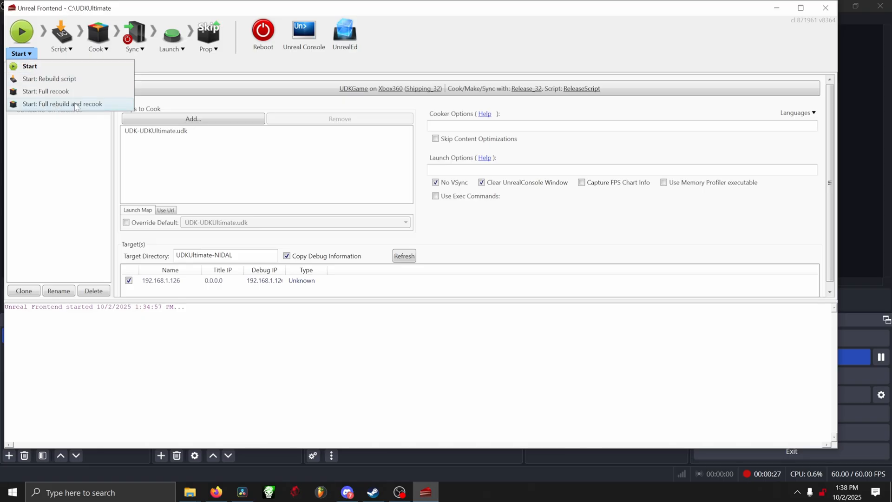
mouse_move(152, 106)
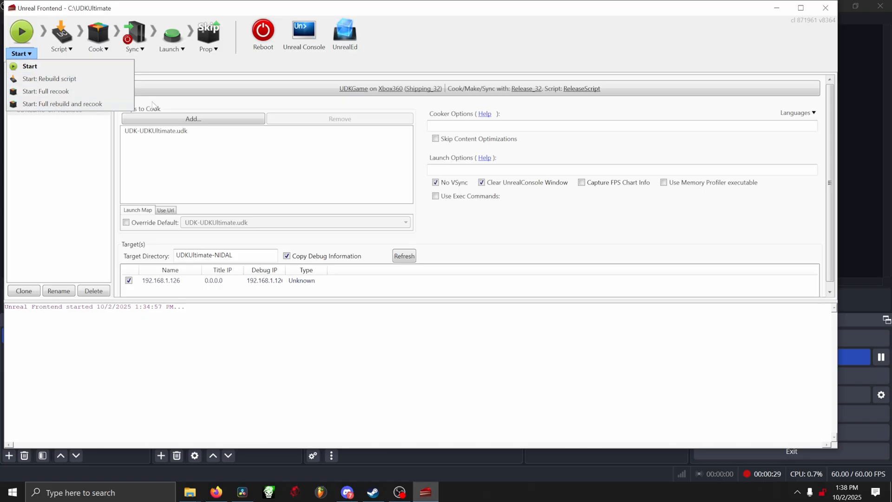
click(296, 235)
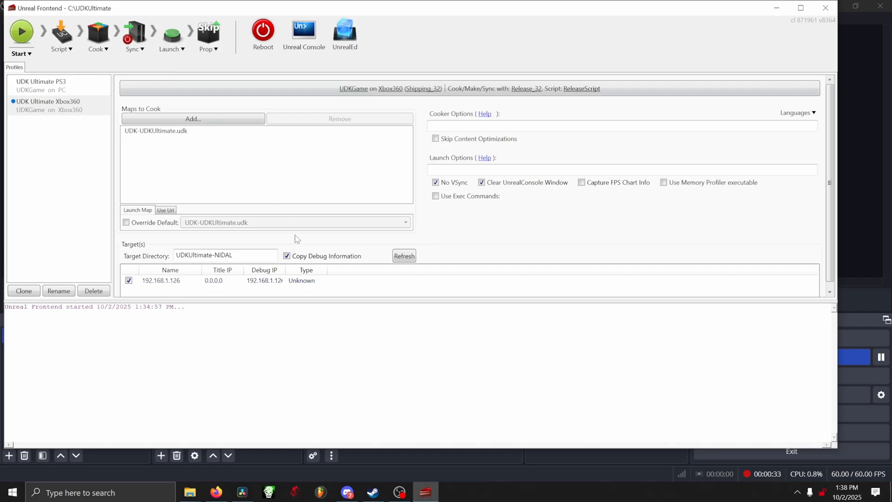
mouse_move(173, 268)
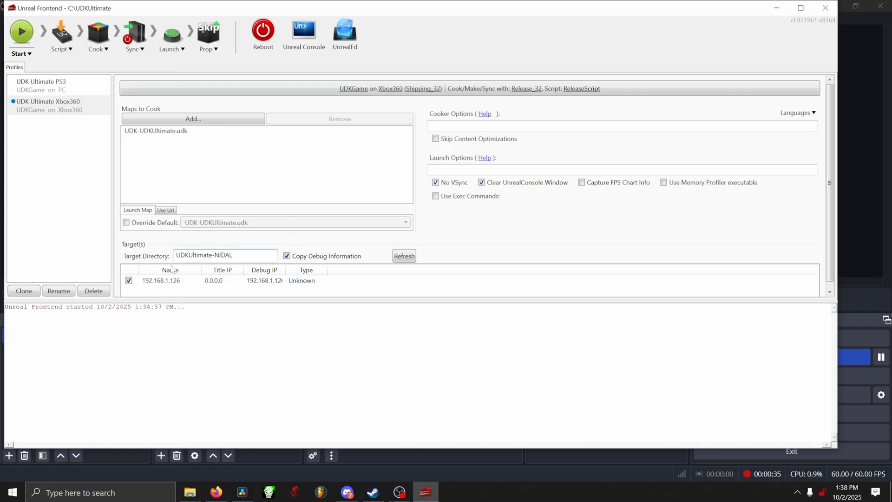
click(256, 280)
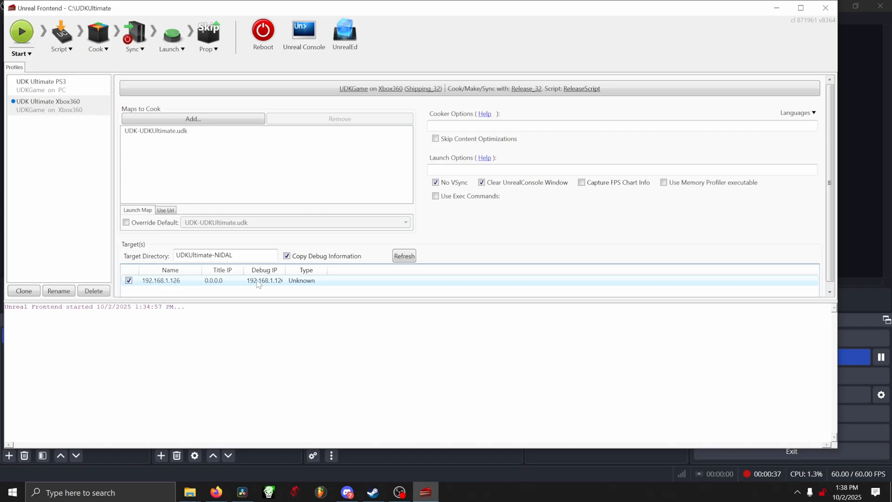
mouse_move(238, 284)
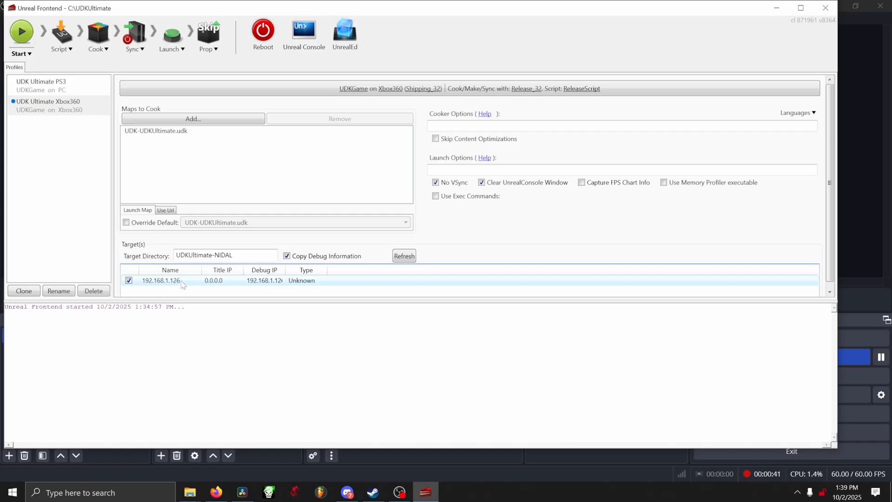
click(128, 280)
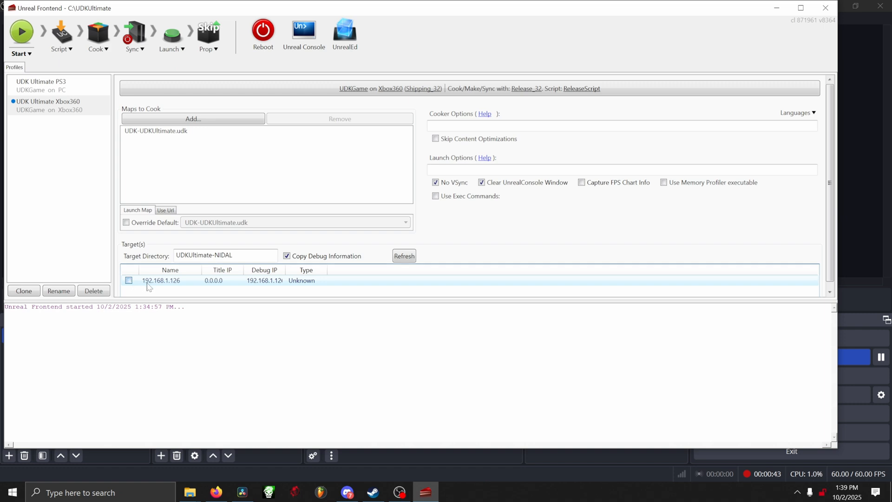
click(20, 53)
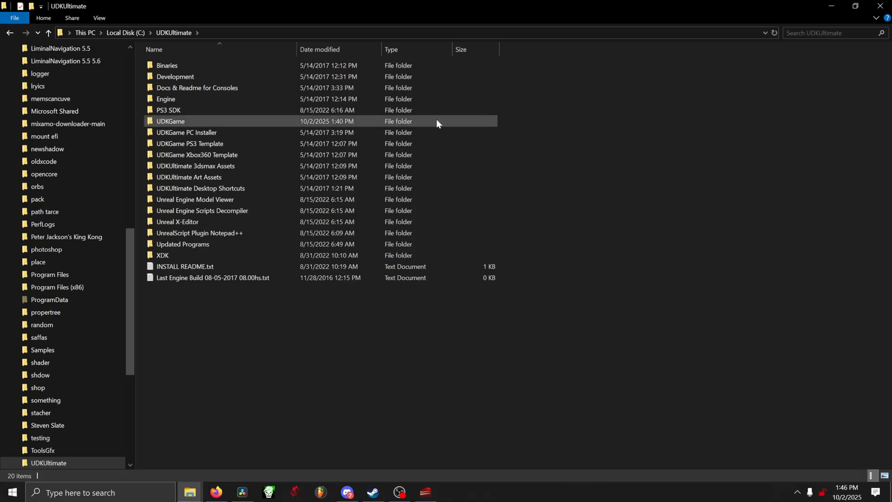
mouse_move(187, 121)
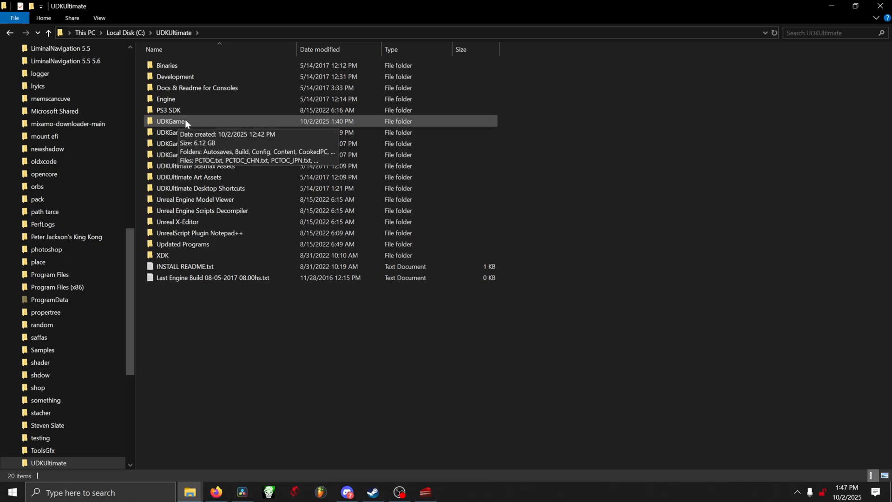
- Open UDKGame and select the CookedXbox360 folder together with Xbox360TOC.txt
click(170, 121)
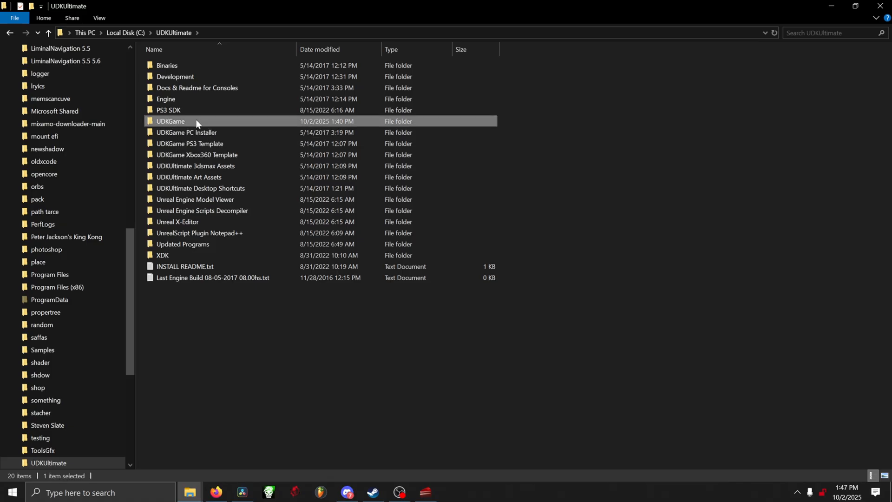
double_click(170, 121)
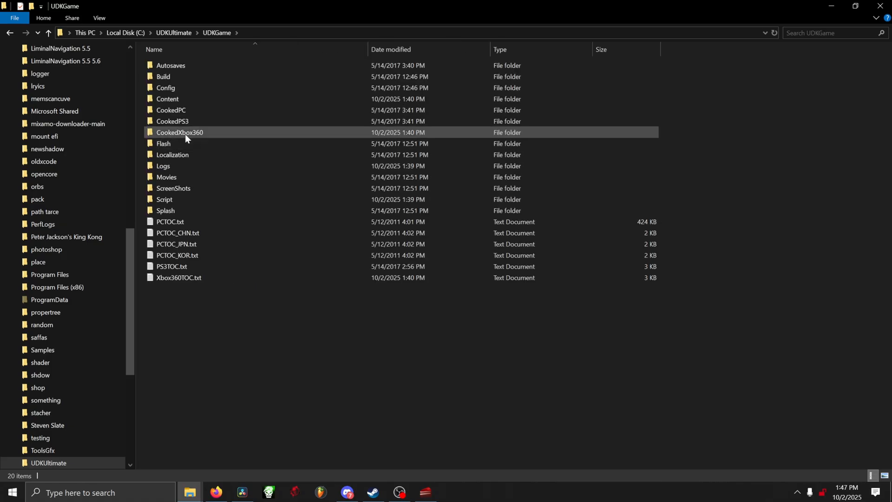
click(180, 132)
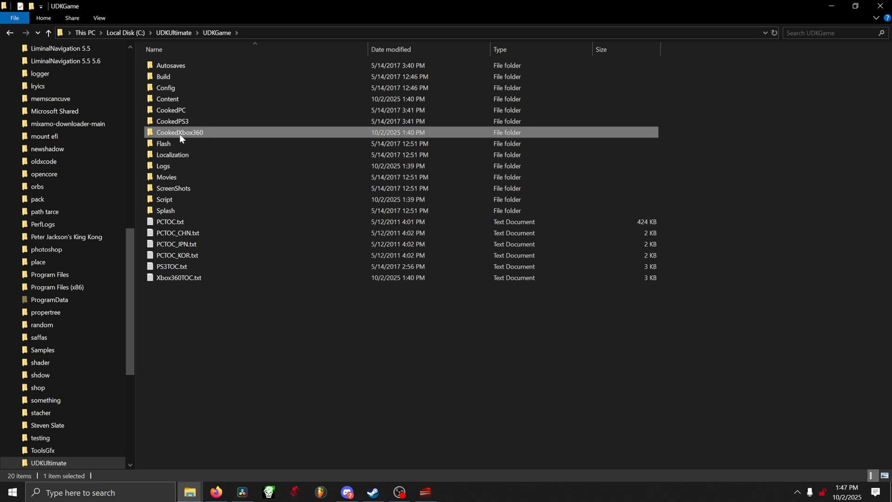
mouse_move(178, 278)
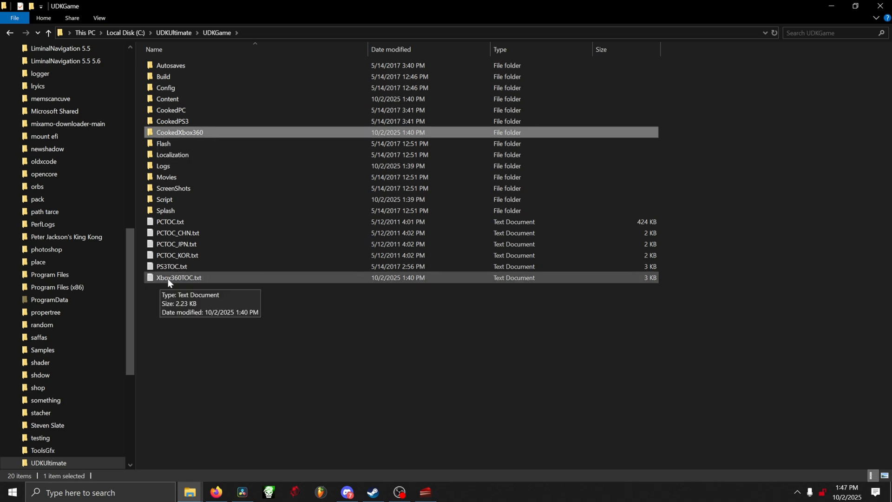
click(179, 132)
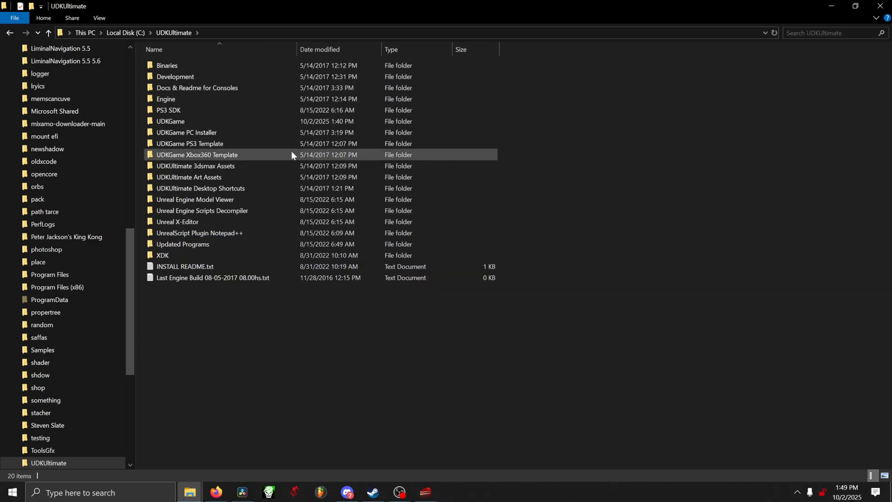
mouse_move(248, 158)
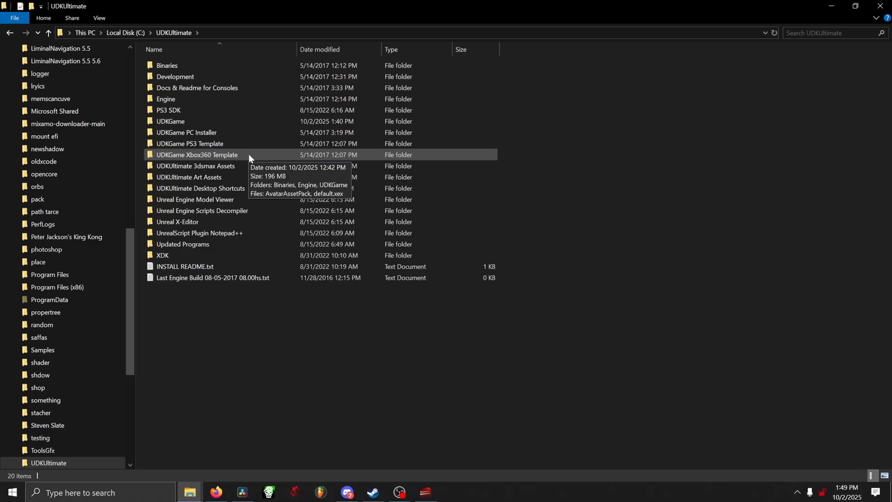
- Paste the cooked files into the Xbox360 Template's UDKGame folder, replacing existing files
double_click(196, 154)
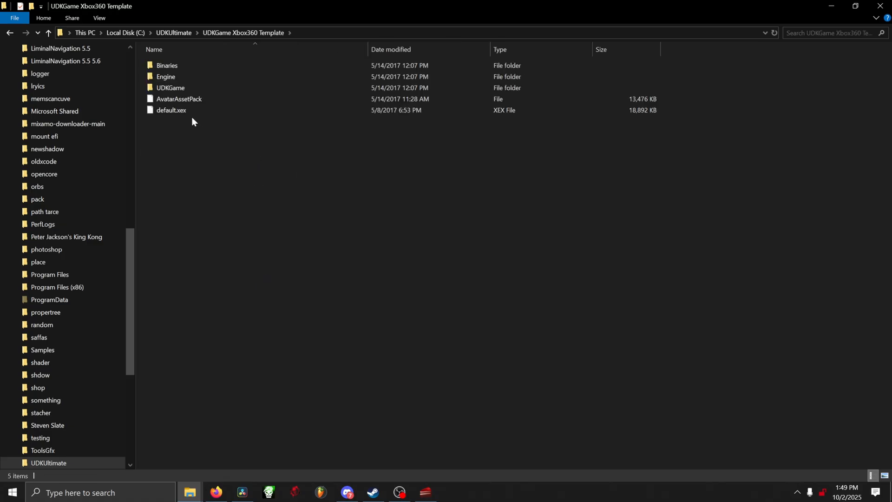
mouse_move(170, 88)
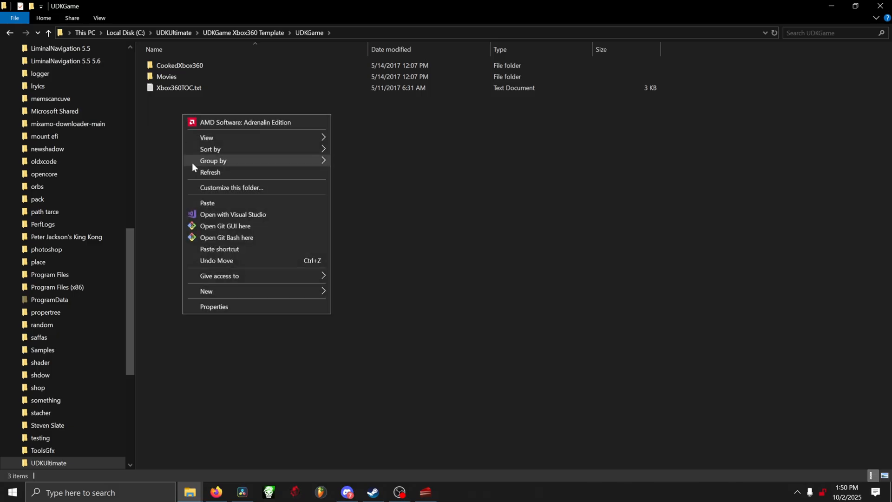
click(207, 202)
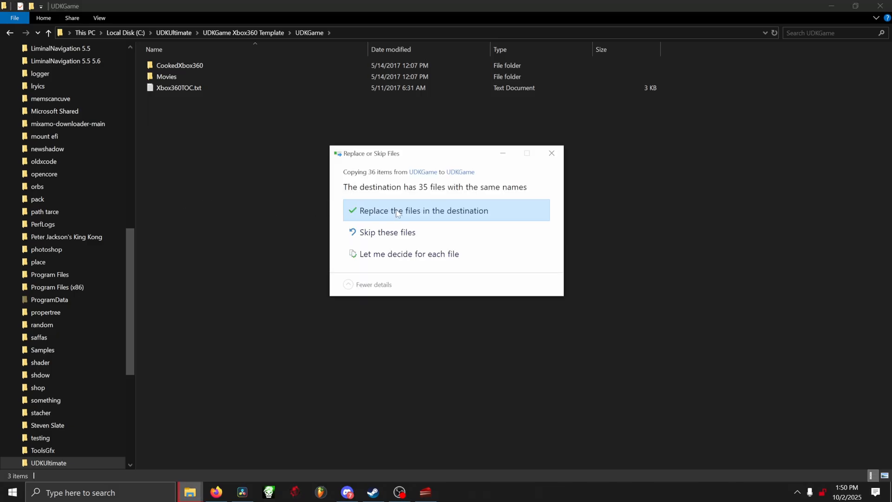
click(423, 211)
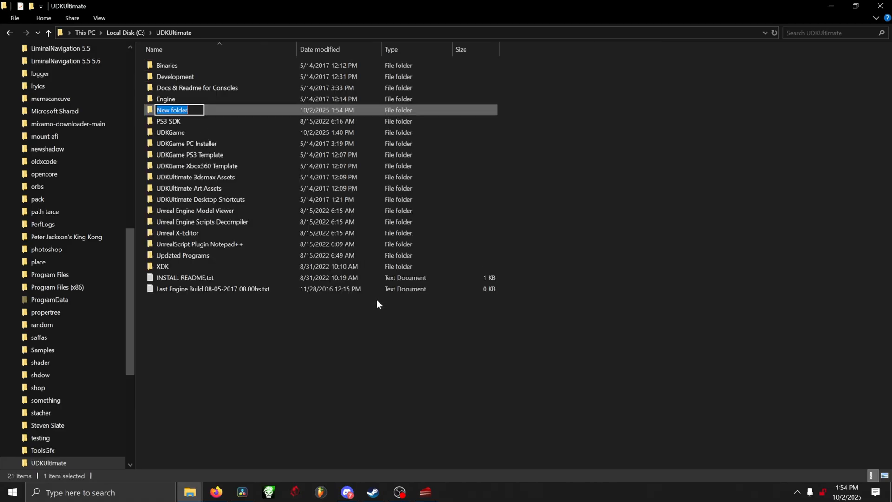
- Name the new folder 'Your game', paste the template into it, and open it
text(Your game)
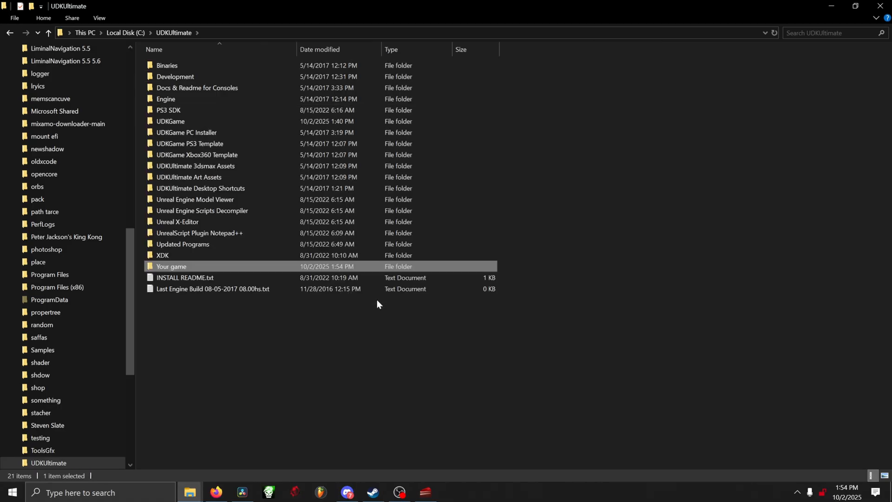
right_click(197, 155)
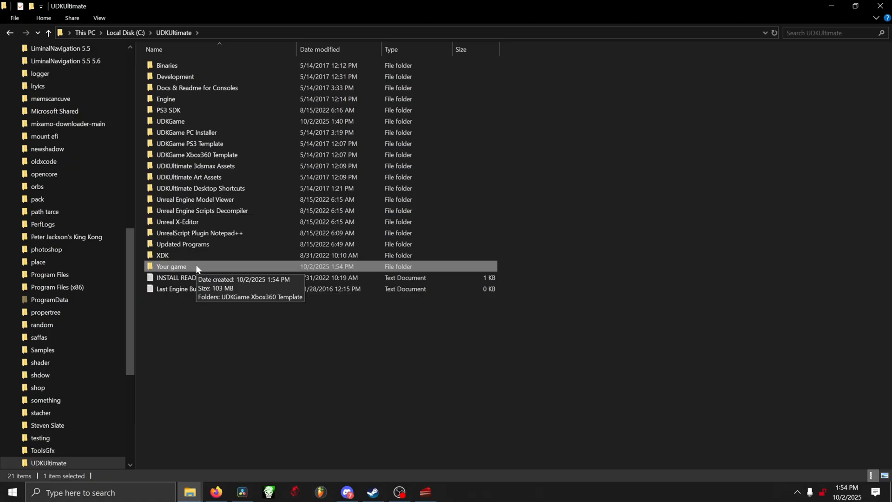
mouse_move(242, 271)
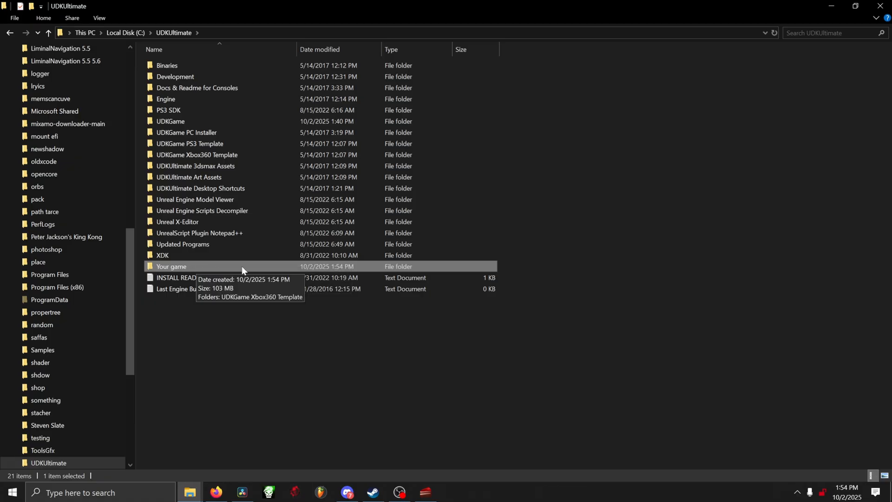
double_click(171, 266)
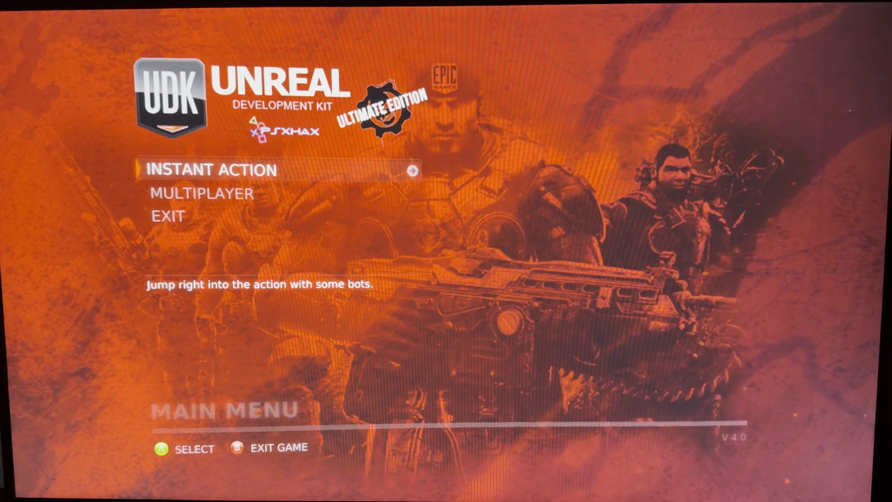
- Start an Instant Action deathmatch on the UDK-UDKUltimate map
click(209, 169)
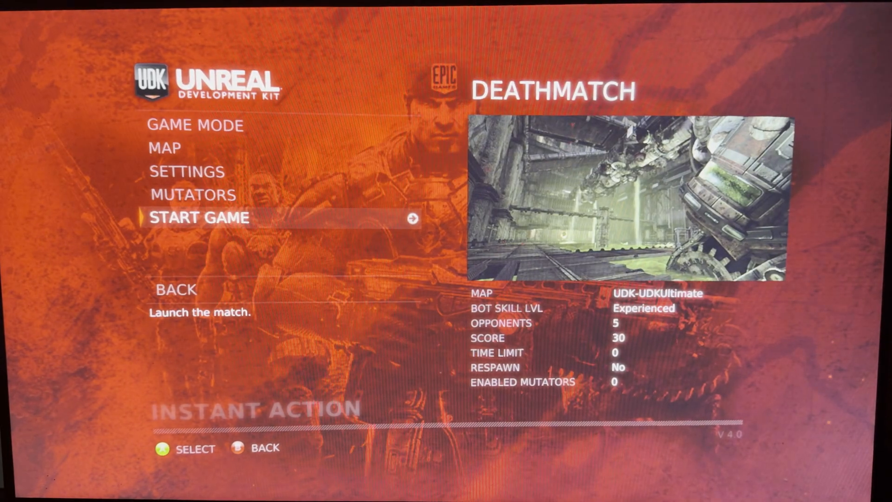
click(199, 217)
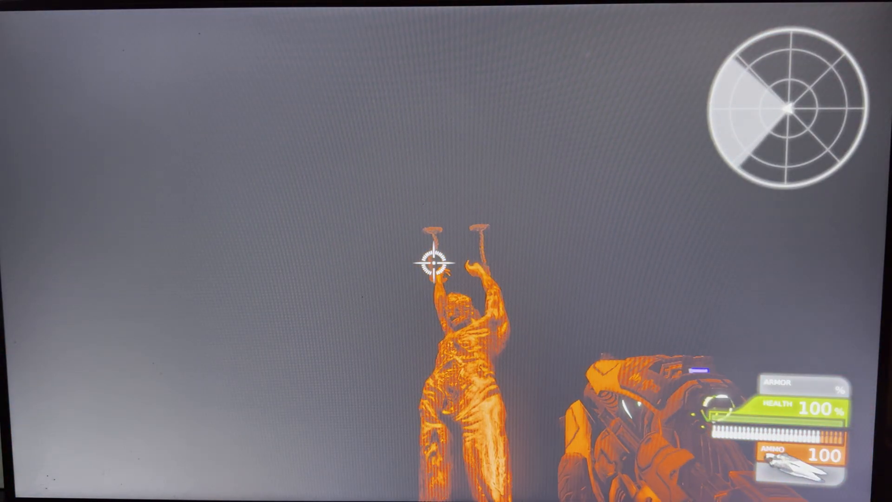
- Fire repeatedly at the hanging orange corpse figure until it bursts apart
click(446, 251)
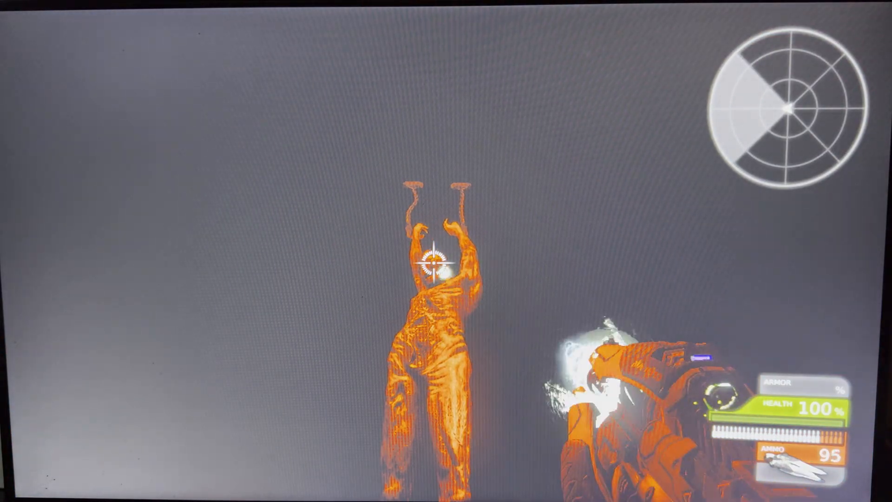
click(432, 262)
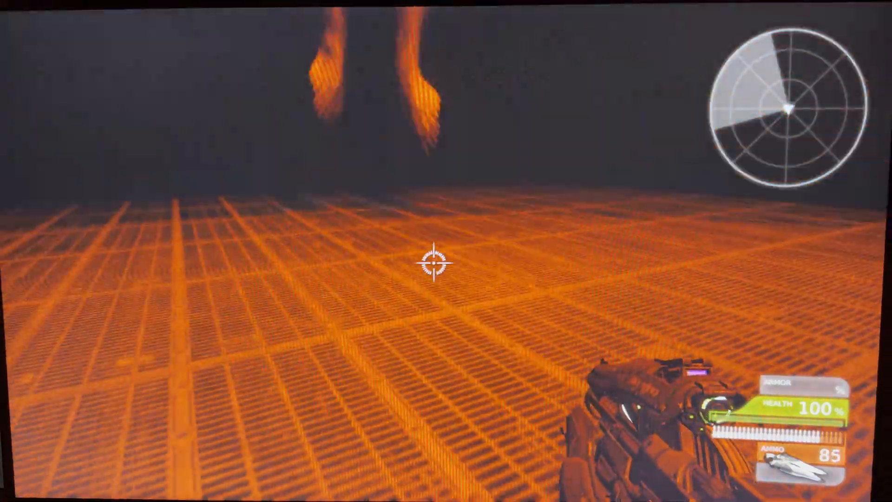
click(432, 261)
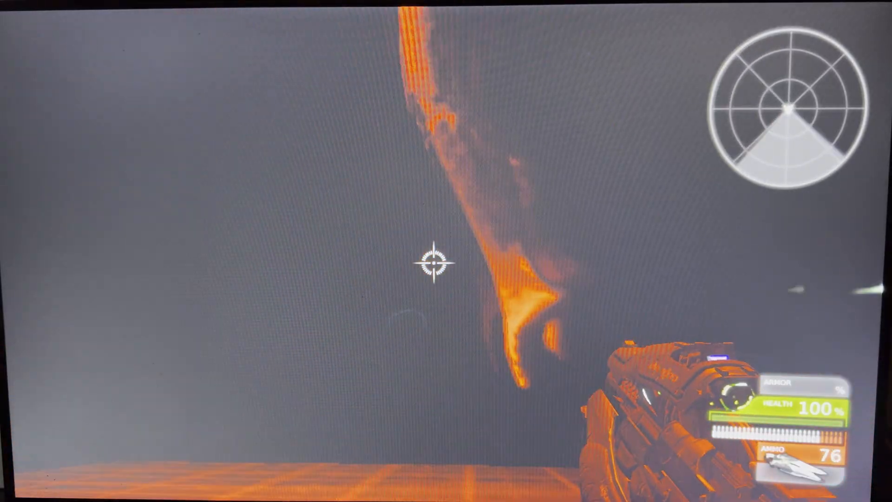
click(436, 261)
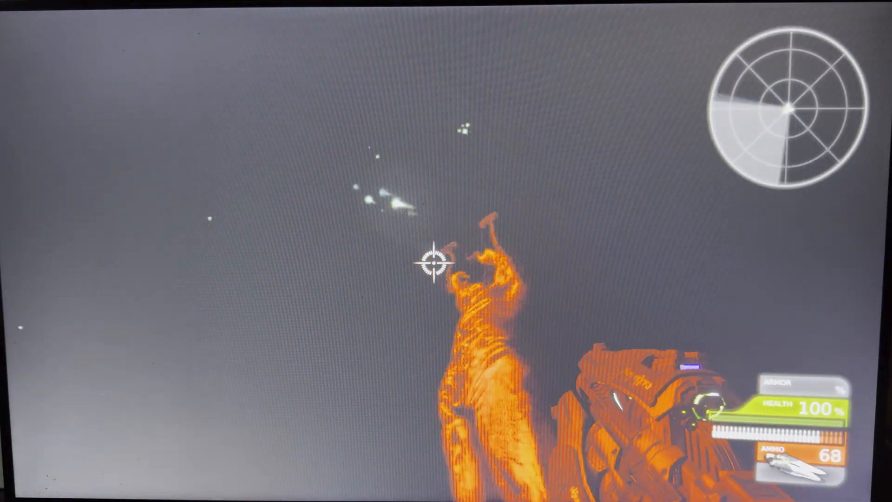
click(446, 268)
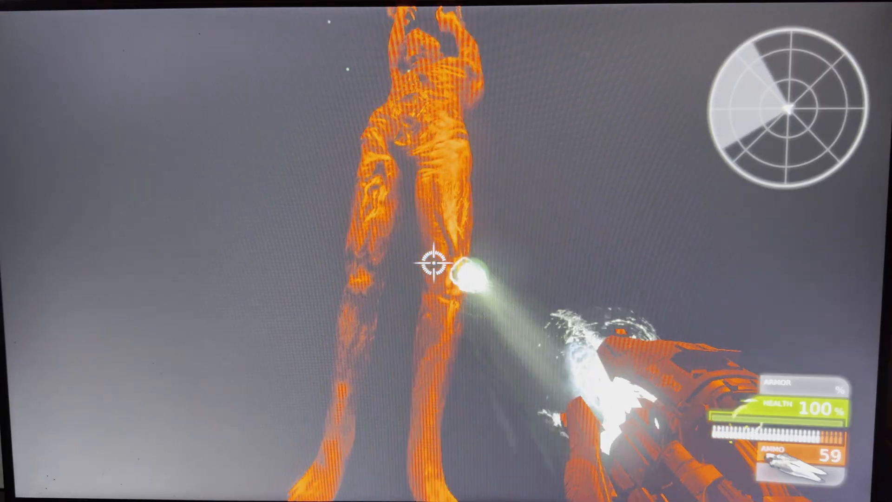
click(432, 262)
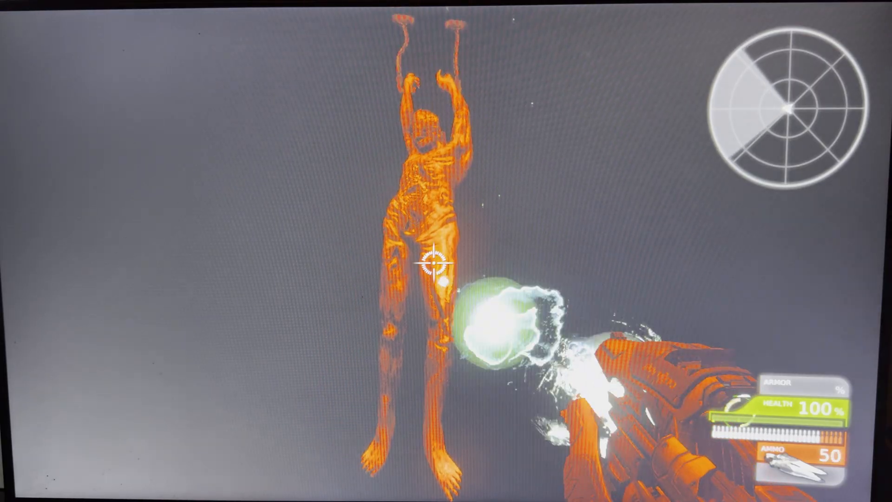
click(446, 267)
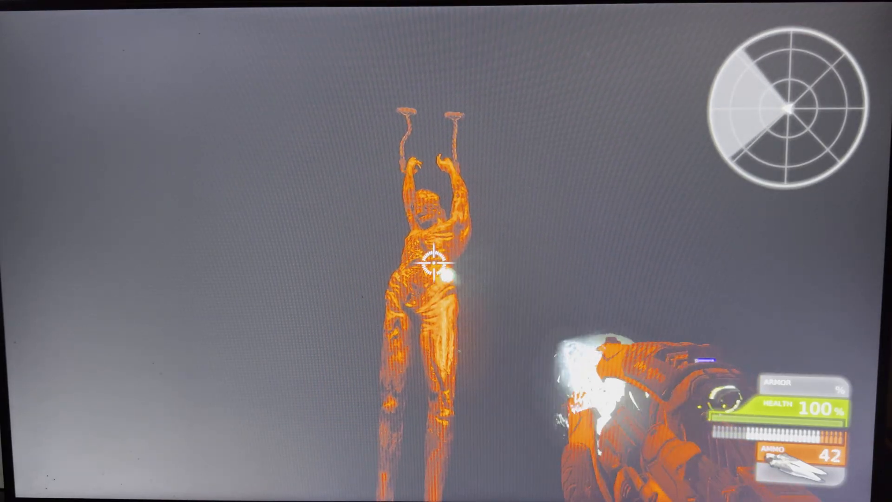
click(433, 264)
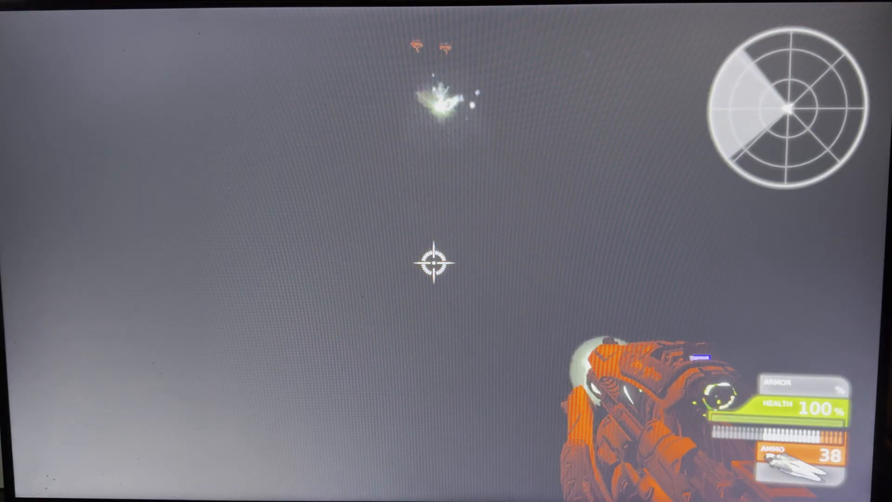